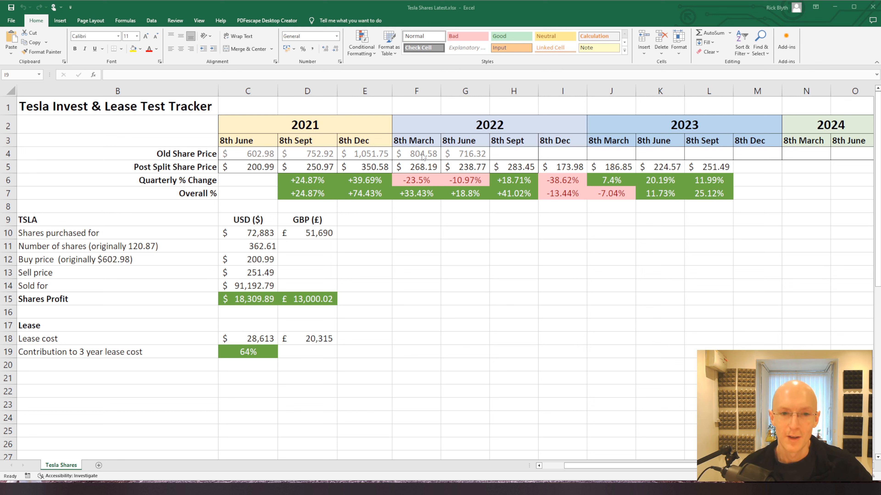
pyautogui.moveTo(365, 177)
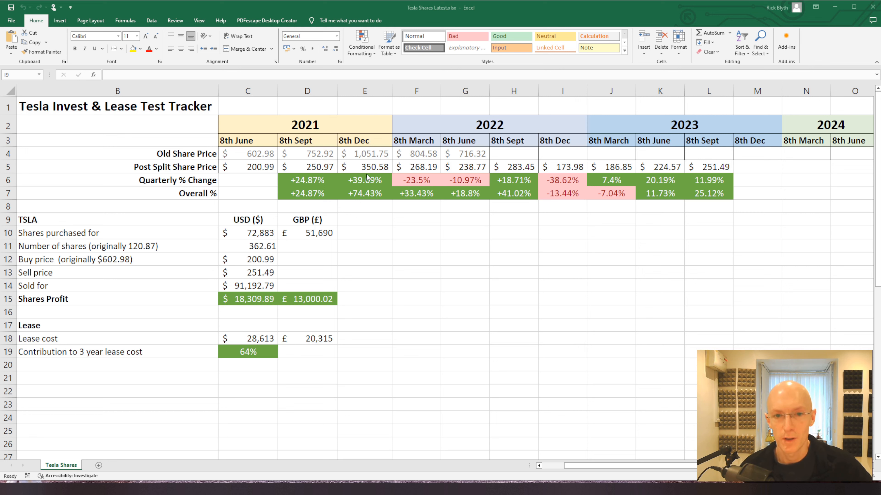
# Step: Review the 8th June 2021 purchase price, GBP amount and split-adjusted price calculations
pyautogui.click(365, 167)
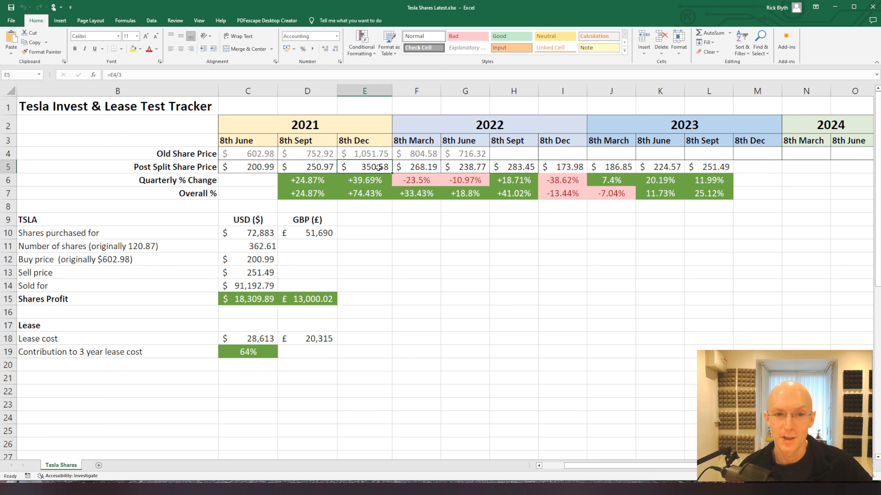
pyautogui.moveTo(498, 166)
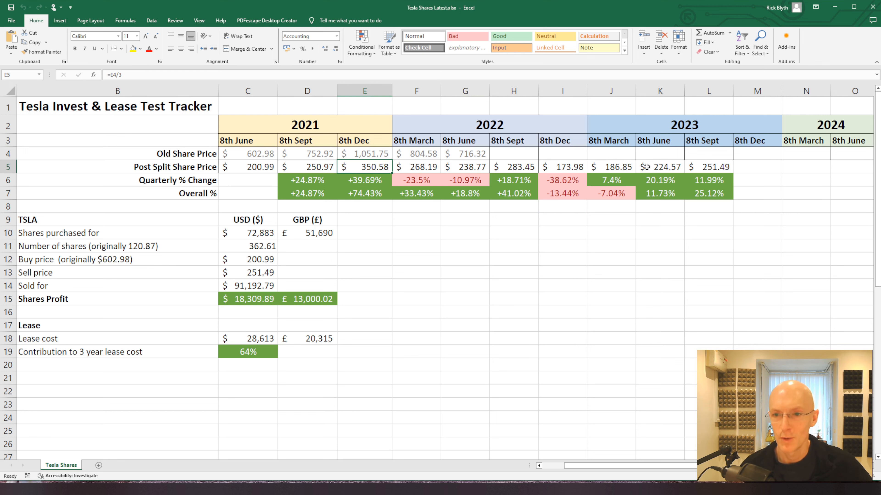
pyautogui.moveTo(695, 146)
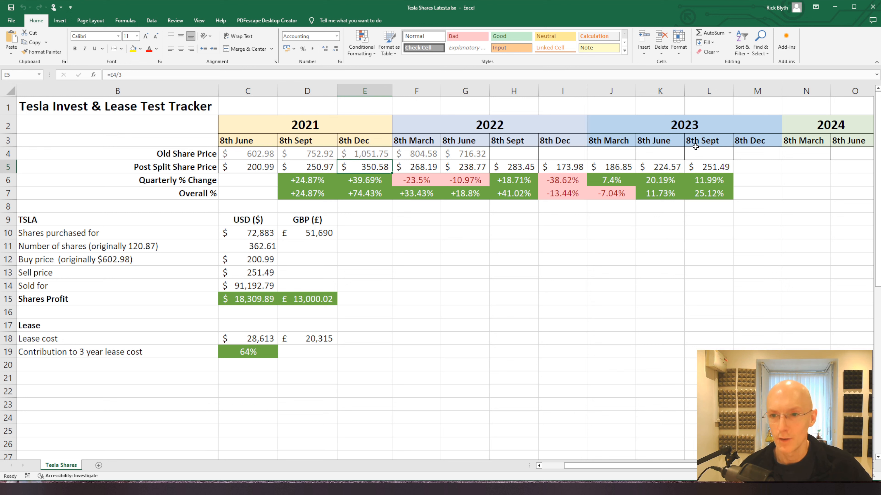
pyautogui.moveTo(667, 159)
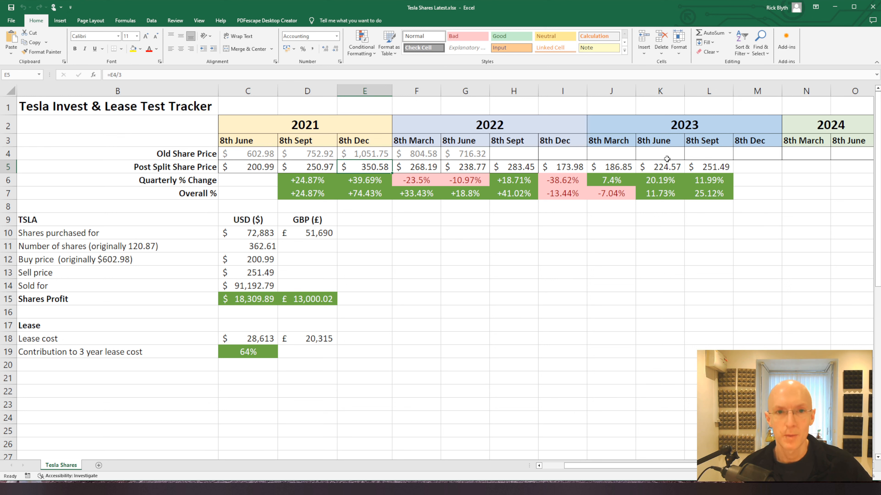
pyautogui.moveTo(660, 158)
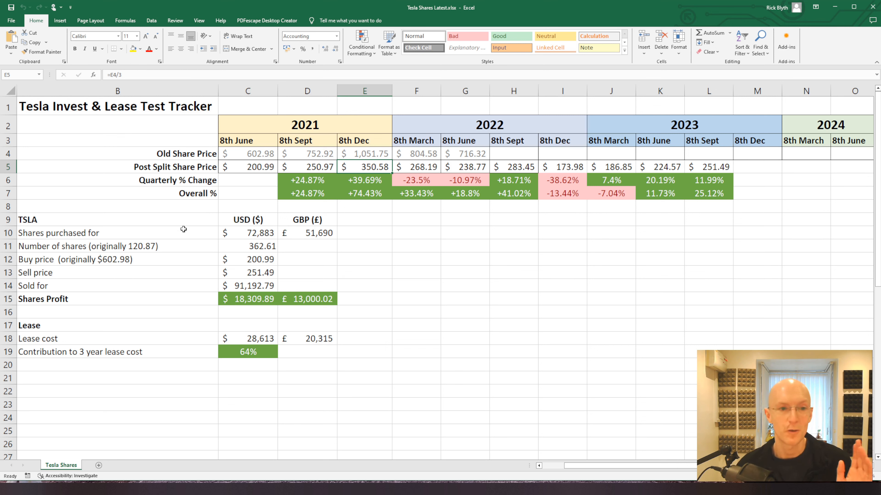
pyautogui.moveTo(117, 242)
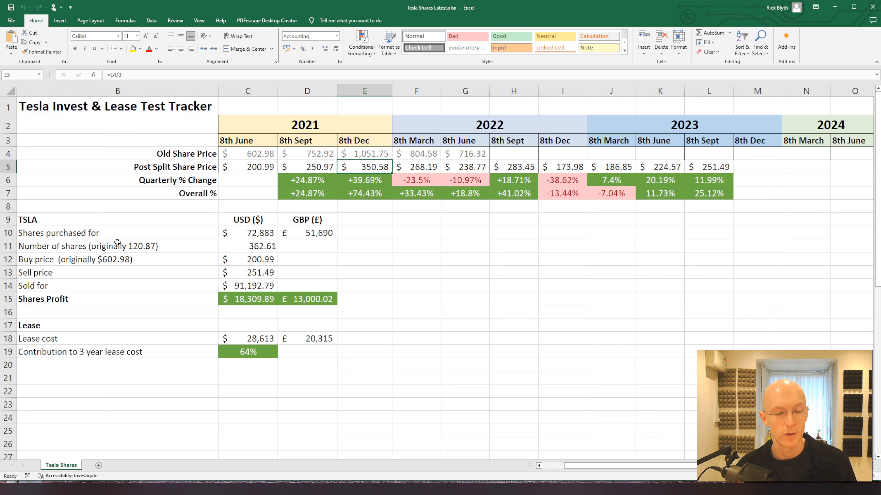
pyautogui.click(307, 233)
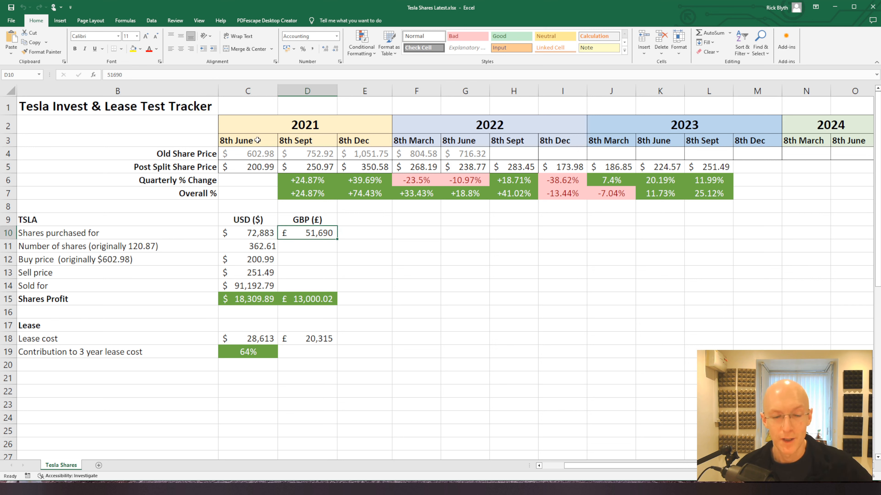
pyautogui.click(247, 153)
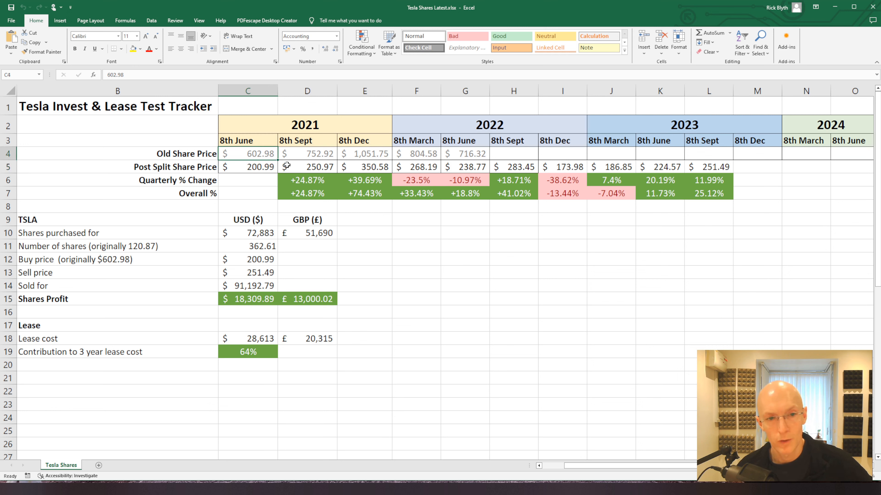
pyautogui.click(248, 167)
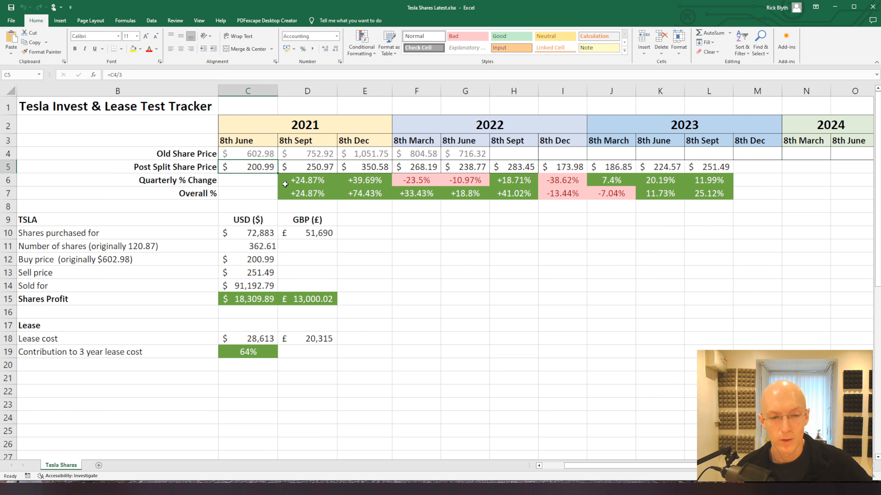
pyautogui.moveTo(271, 181)
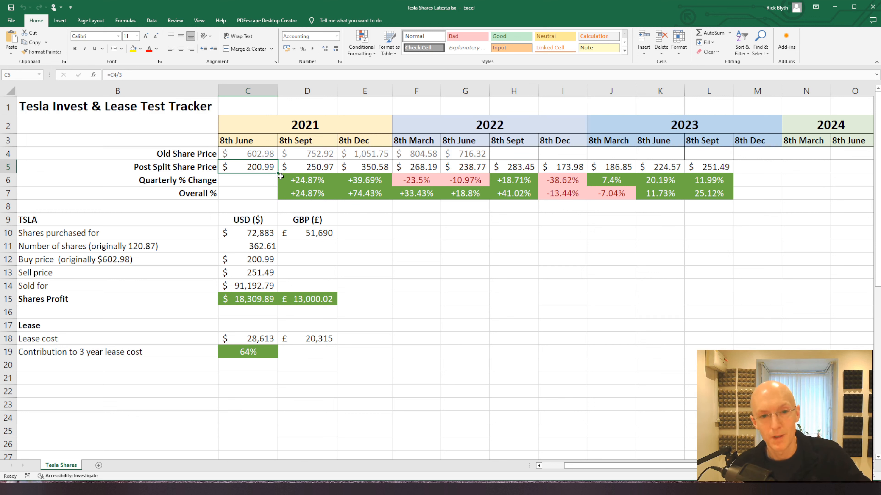
pyautogui.moveTo(252, 180)
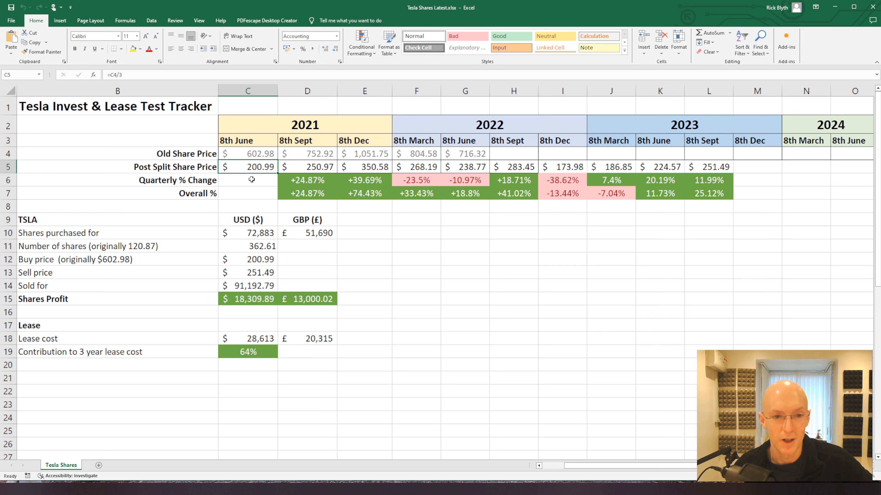
pyautogui.moveTo(187, 196)
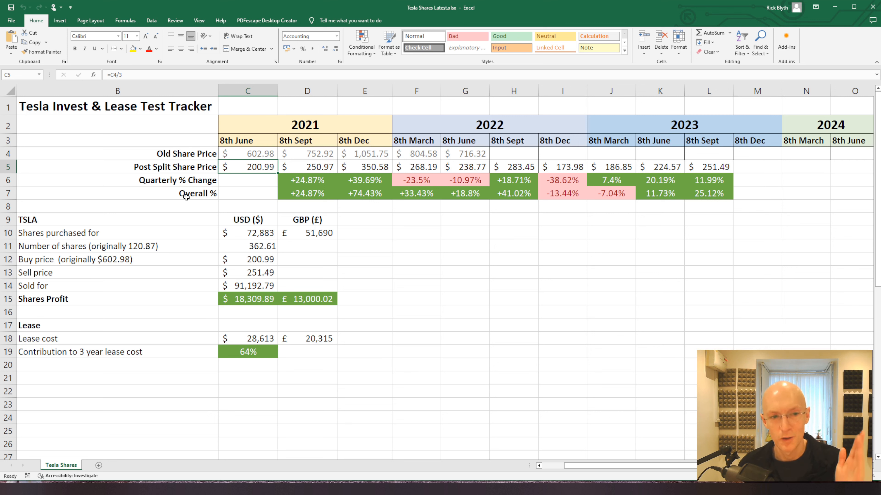
pyautogui.moveTo(253, 218)
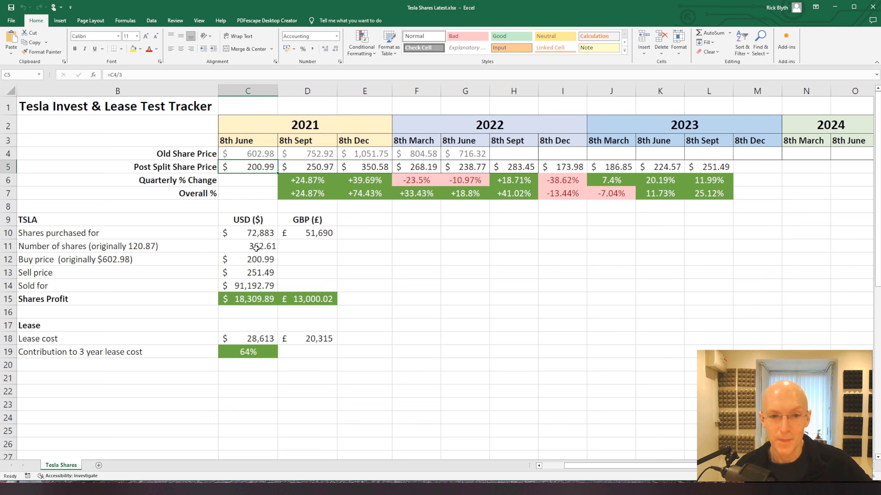
pyautogui.moveTo(381, 147)
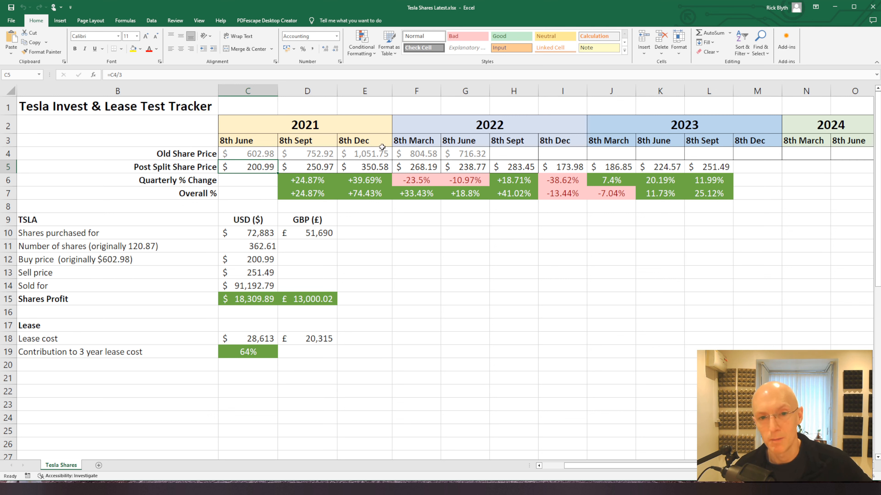
pyautogui.moveTo(387, 156)
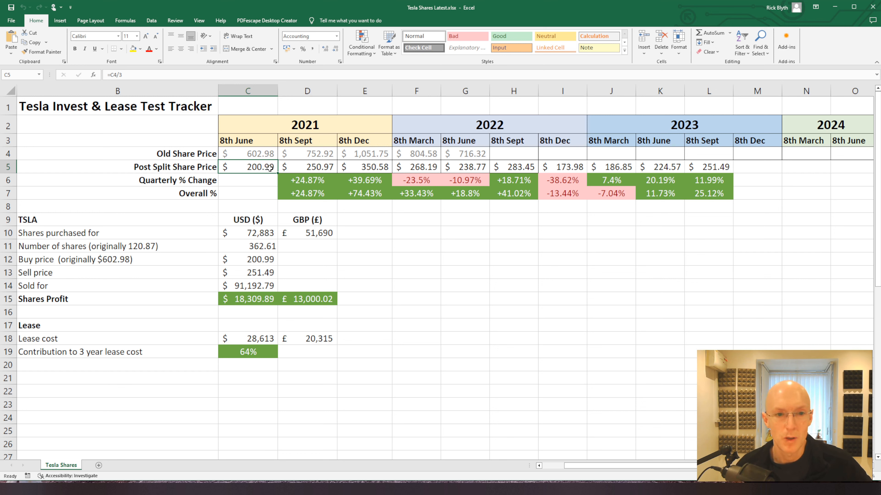
pyautogui.moveTo(270, 174)
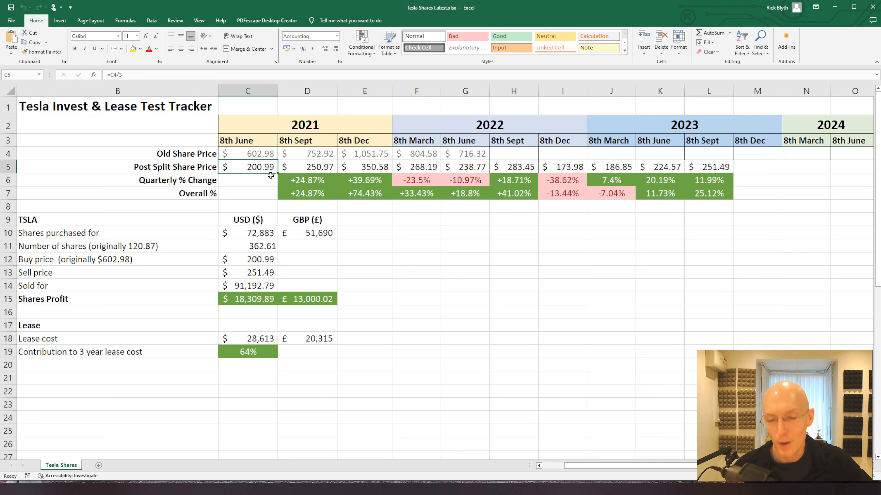
# Step: Check the 8th Sept 2023 price and the empty 8th Dec 2023 cell, then move to the browser's Tesla history page
pyautogui.click(708, 167)
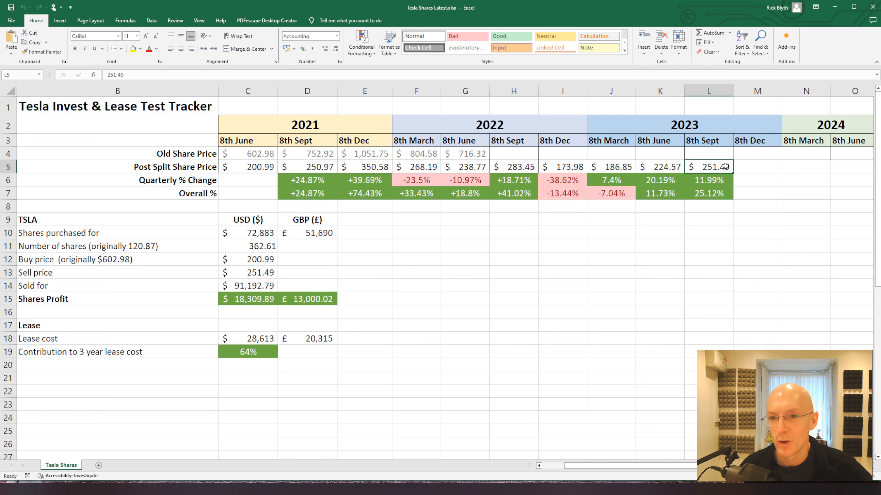
pyautogui.click(757, 166)
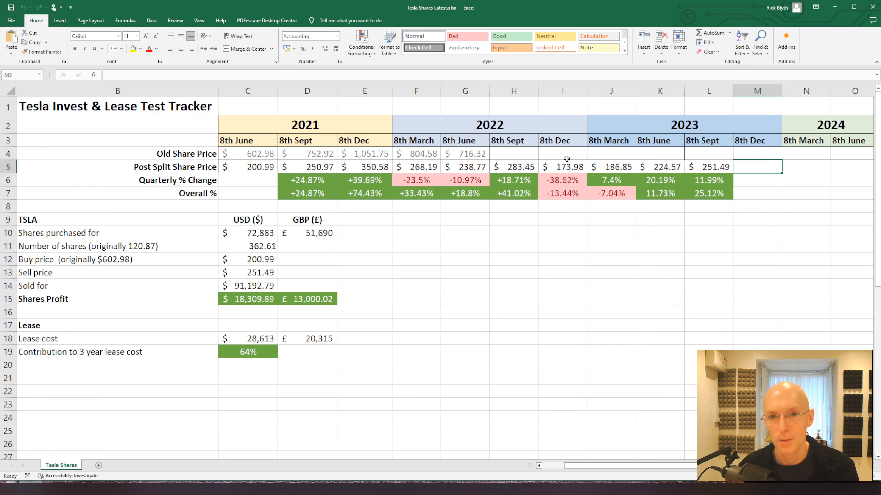
pyautogui.press('alt+tab')
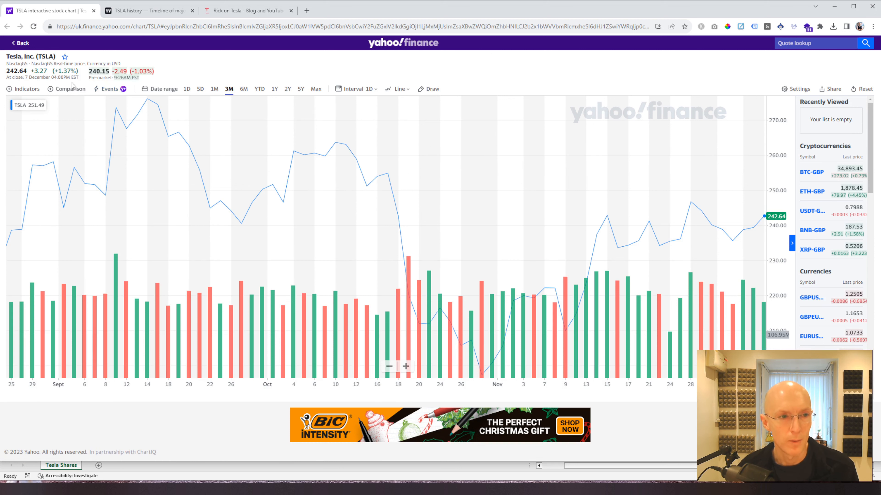
pyautogui.moveTo(65, 188)
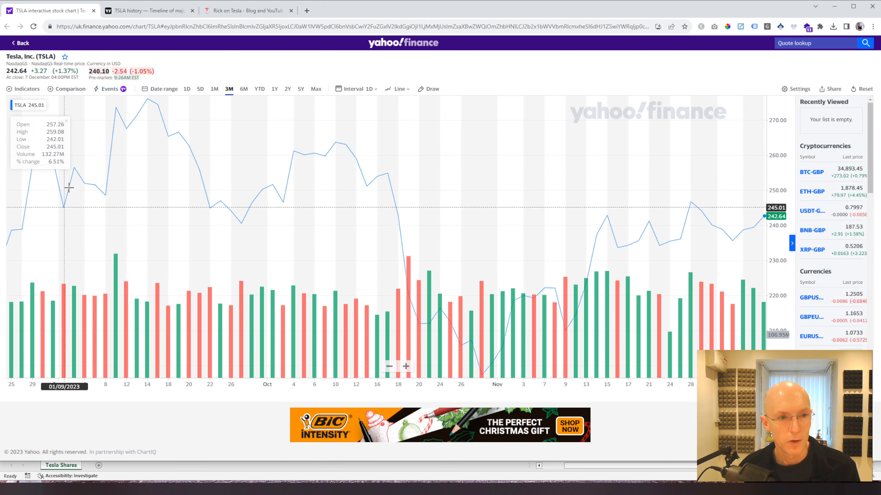
pyautogui.moveTo(148, 117)
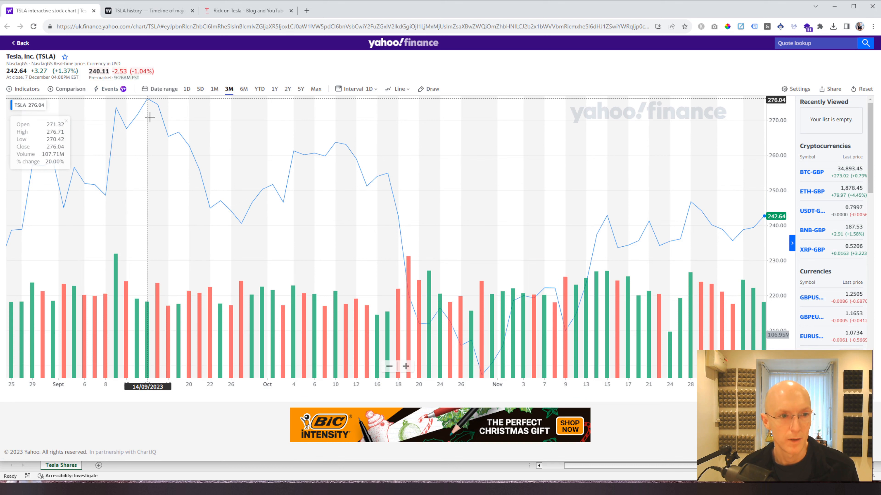
pyautogui.moveTo(233, 212)
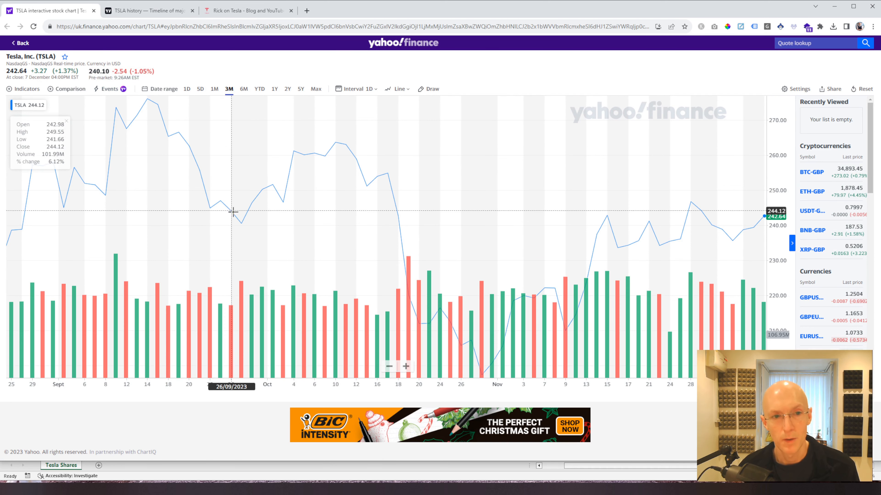
pyautogui.moveTo(406, 253)
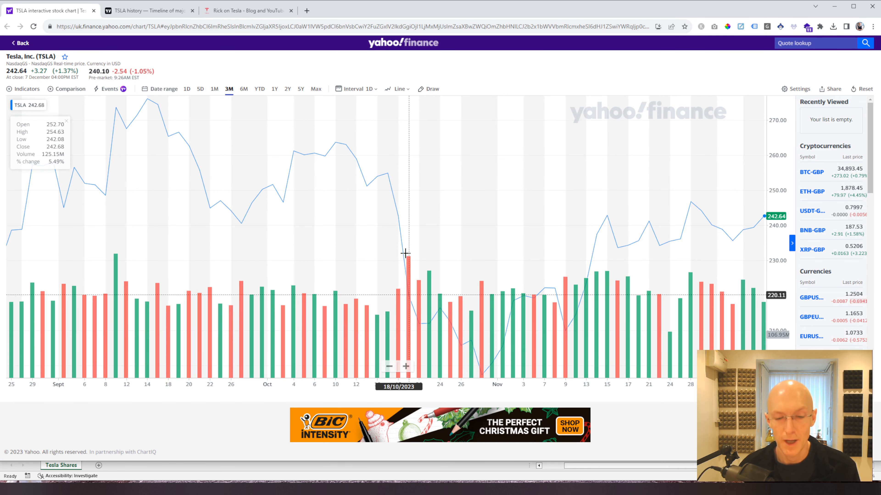
pyautogui.moveTo(482, 369)
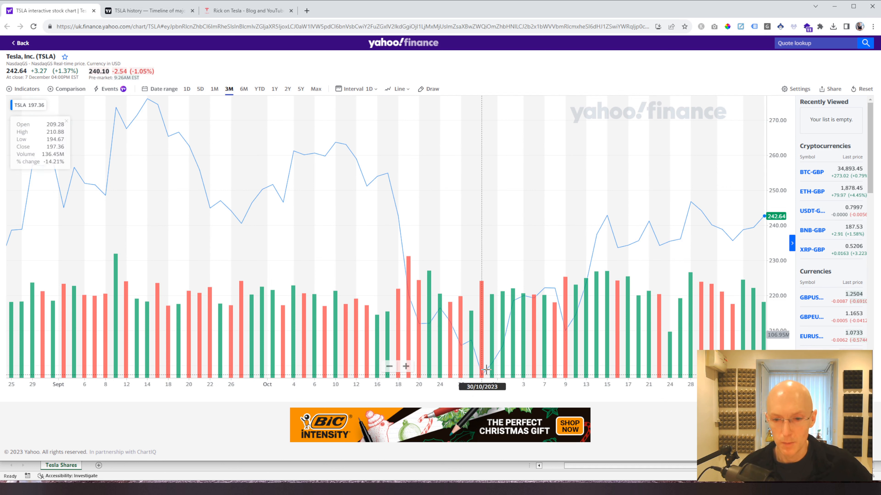
pyautogui.moveTo(488, 370)
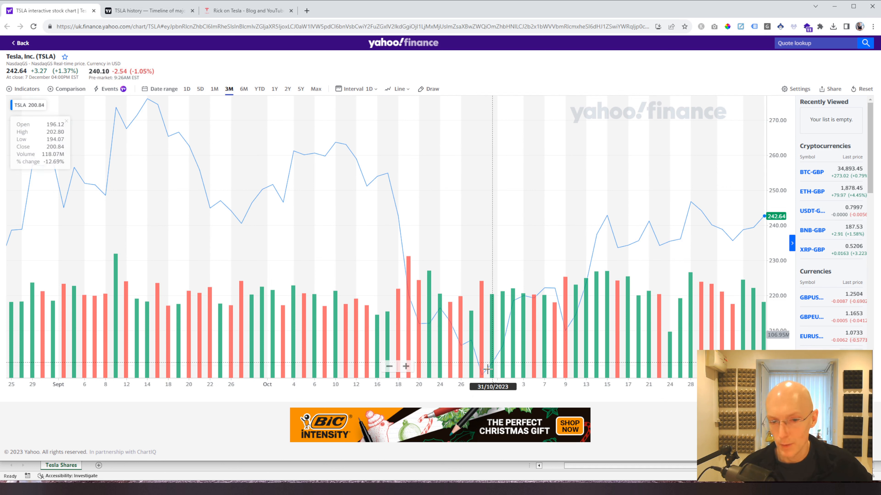
pyautogui.moveTo(480, 371)
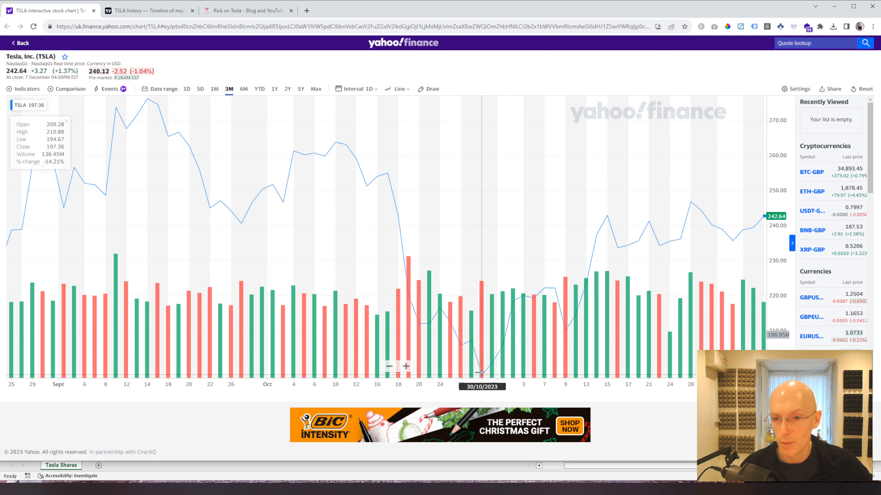
pyautogui.moveTo(723, 227)
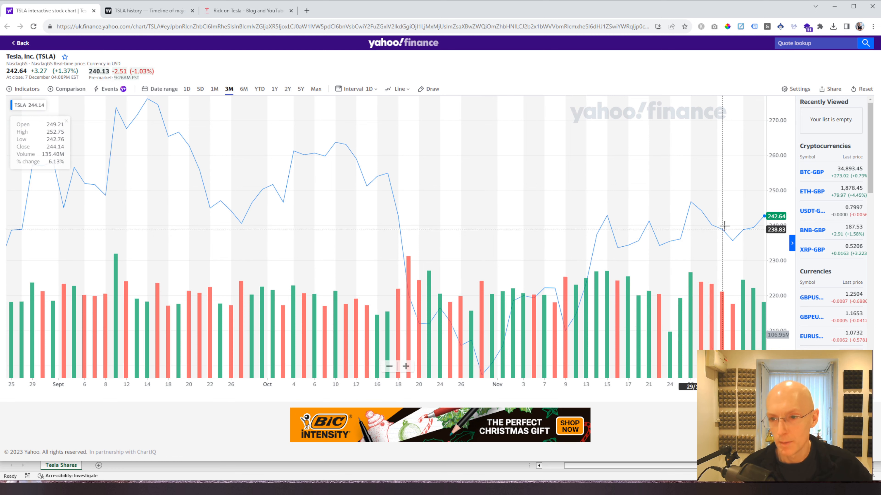
pyautogui.moveTo(762, 209)
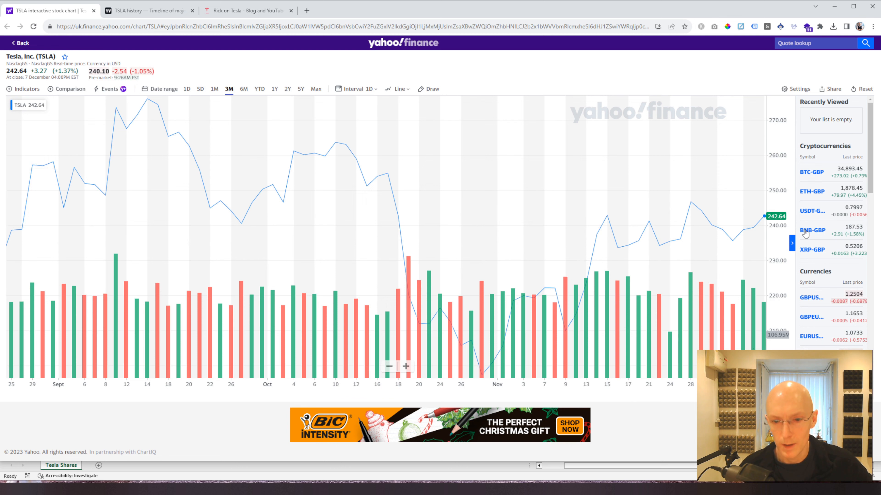
pyautogui.moveTo(617, 212)
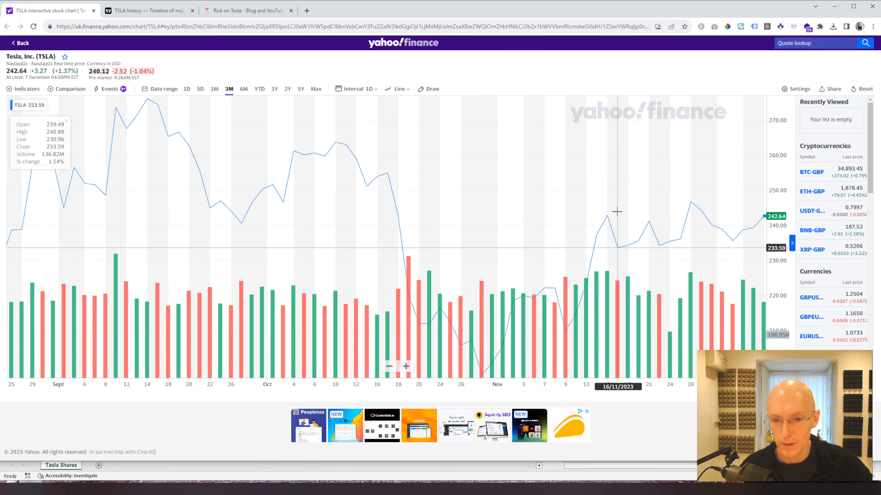
pyautogui.moveTo(563, 225)
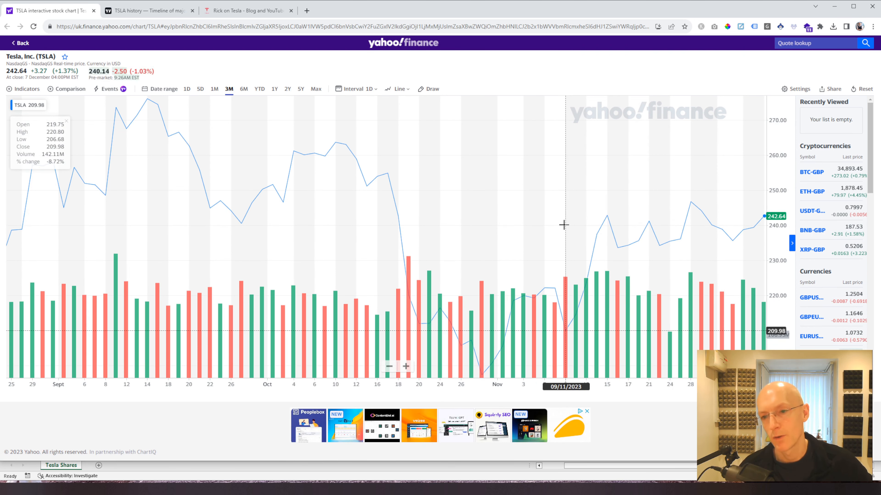
pyautogui.moveTo(764, 215)
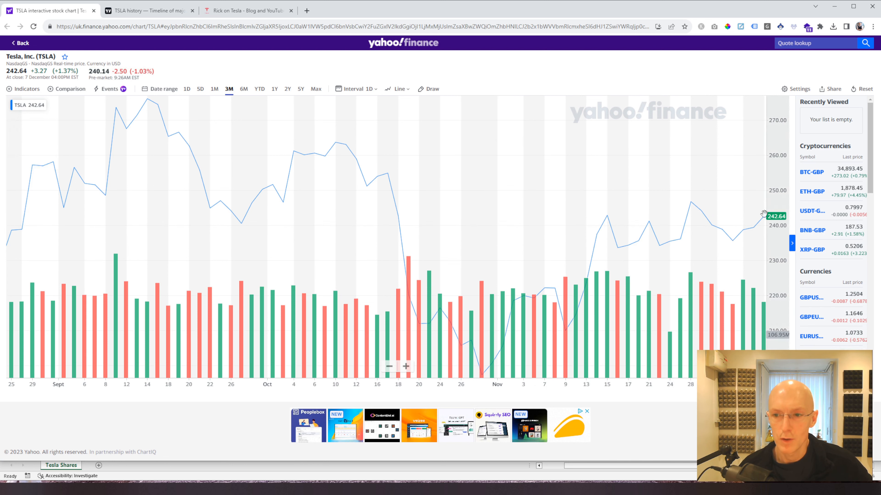
pyautogui.moveTo(517, 233)
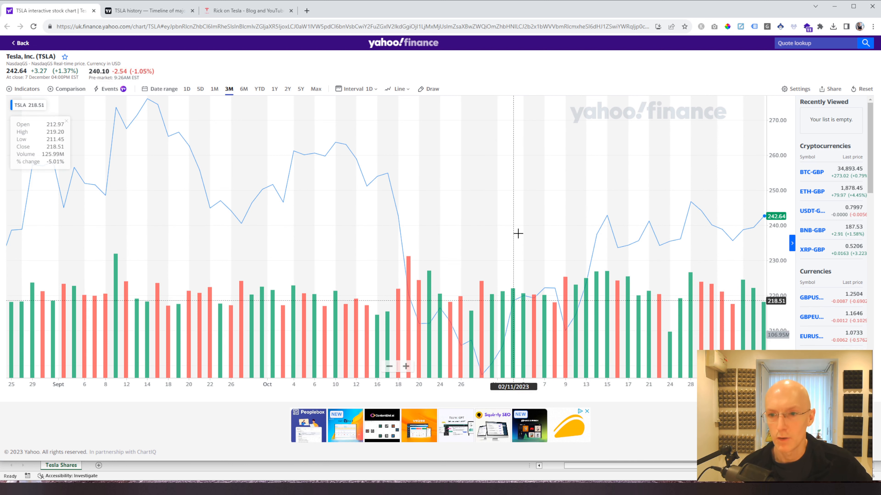
pyautogui.moveTo(755, 227)
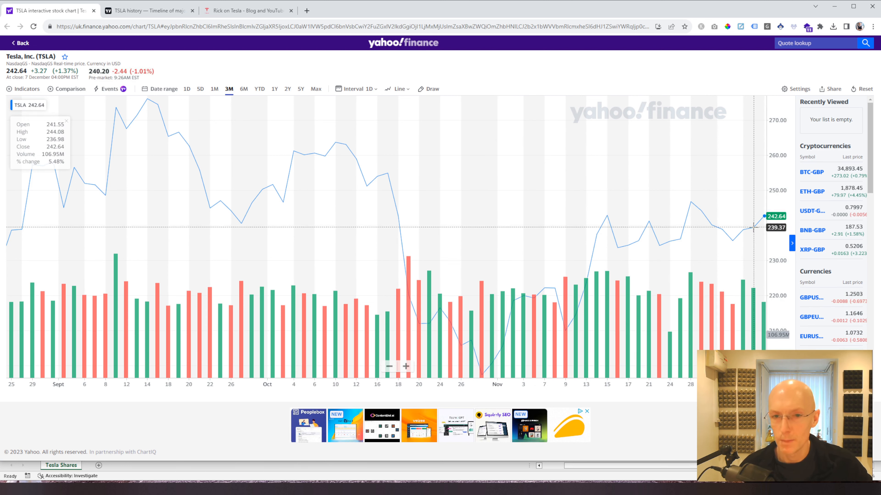
pyautogui.moveTo(493, 183)
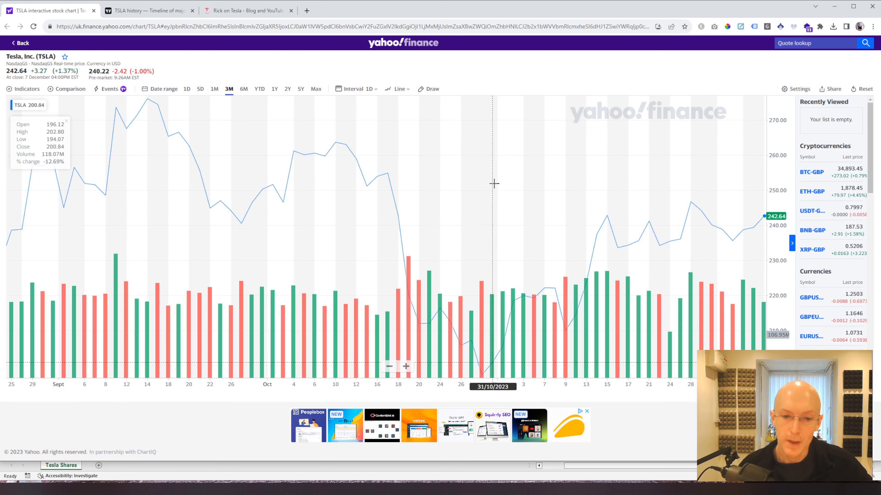
pyautogui.click(149, 10)
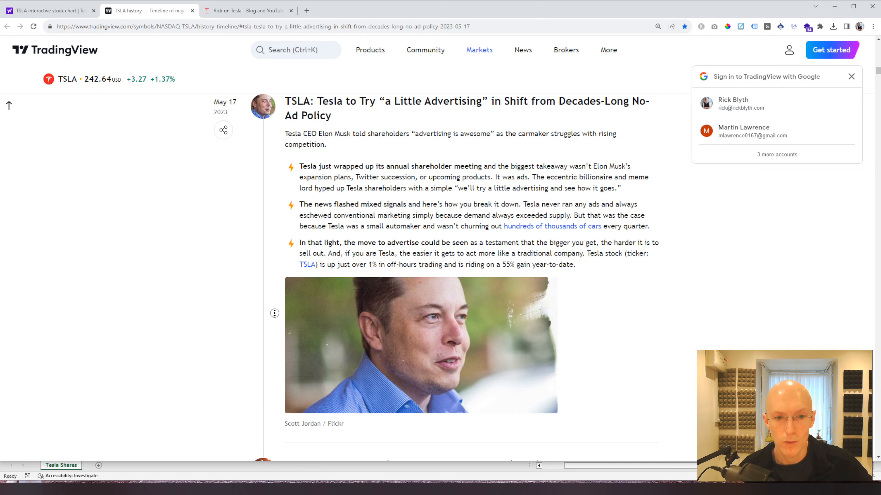
# Step: Scroll the TradingView page to the History of Tesla, Inc. timeline chart with July–December news events
pyautogui.scroll(3)
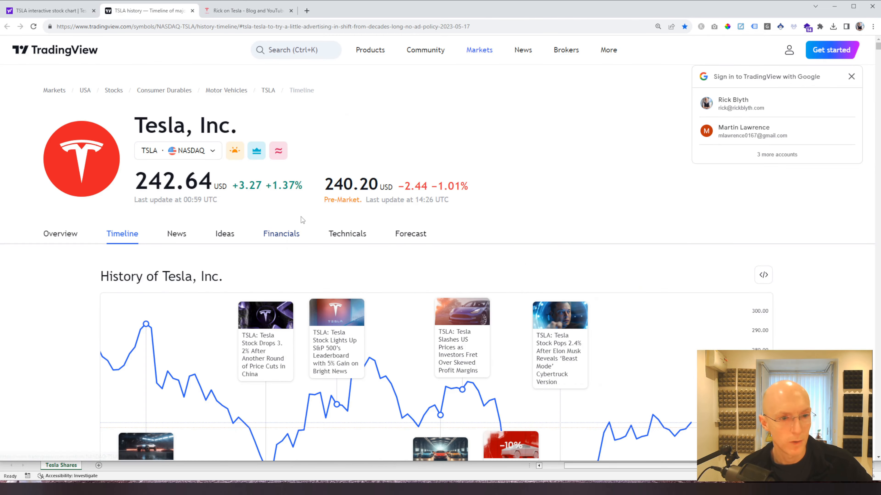
pyautogui.scroll(-3)
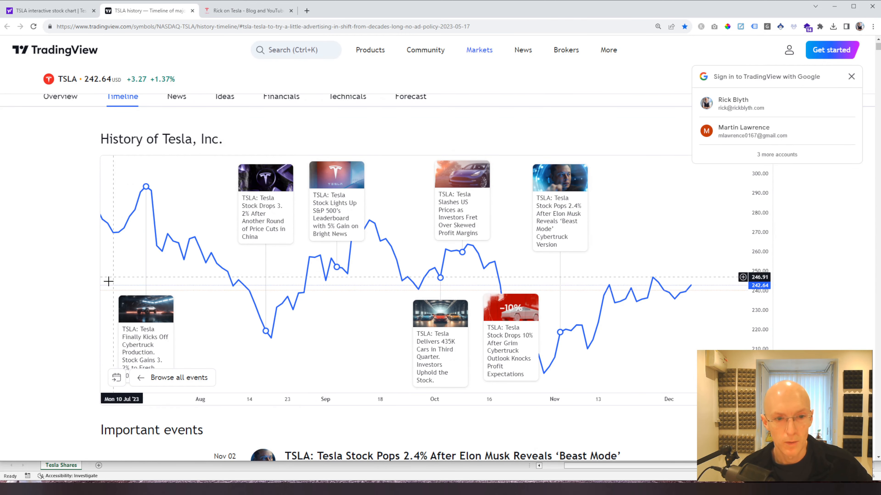
pyautogui.moveTo(244, 319)
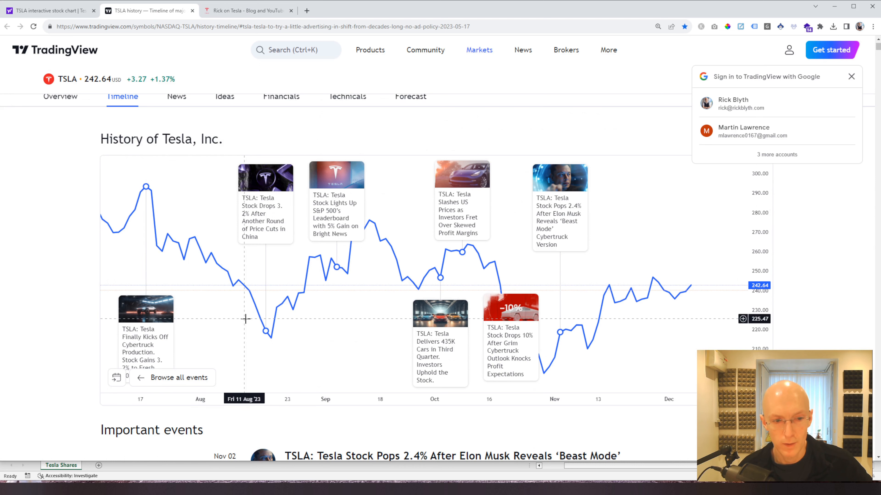
pyautogui.moveTo(160, 348)
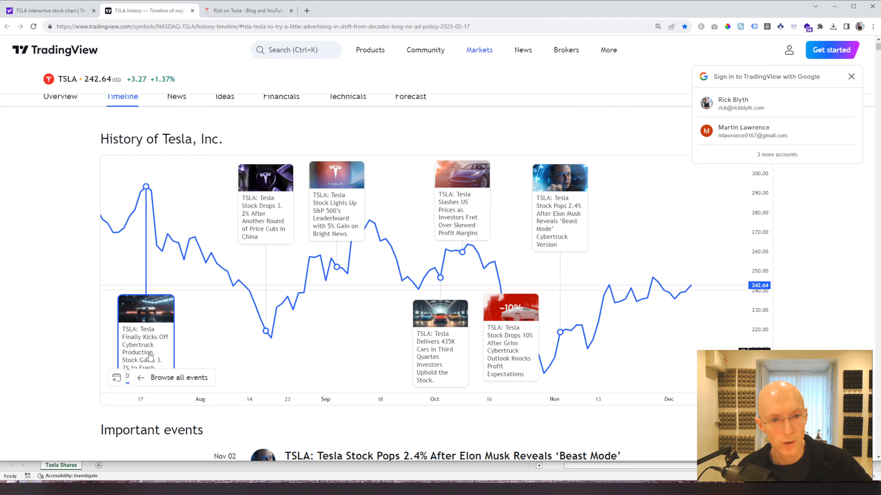
pyautogui.moveTo(289, 226)
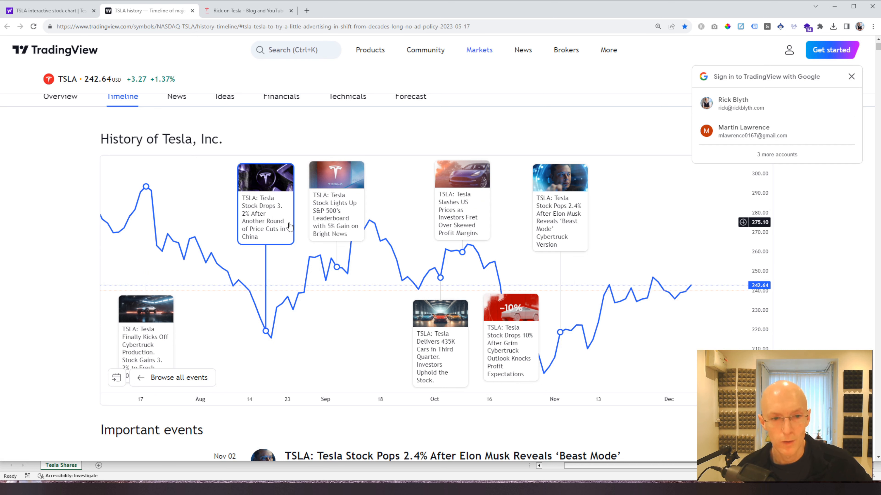
pyautogui.moveTo(152, 179)
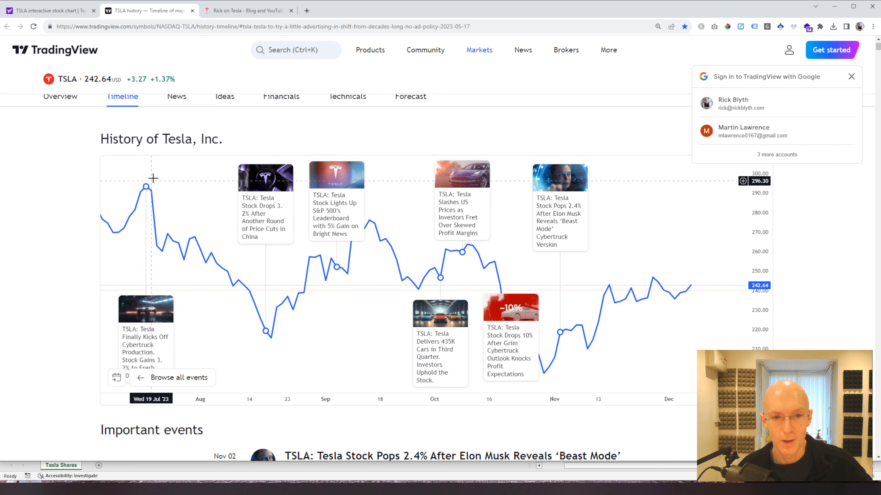
pyautogui.moveTo(144, 196)
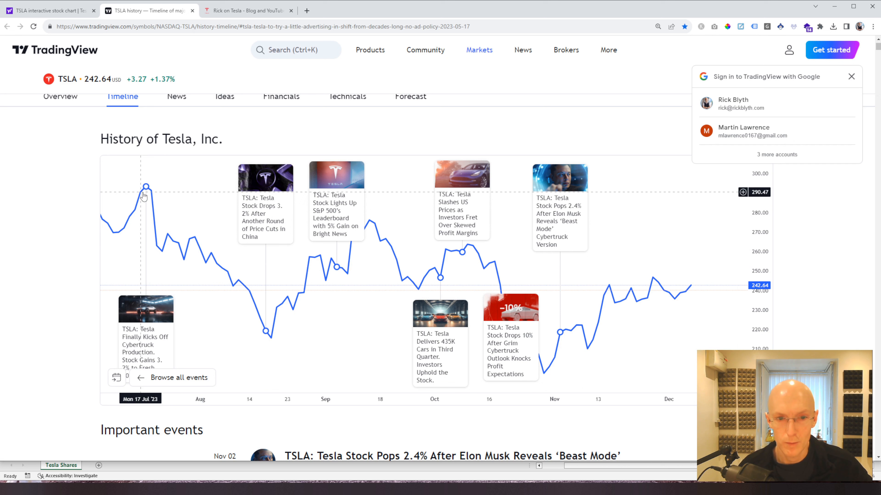
pyautogui.moveTo(335, 226)
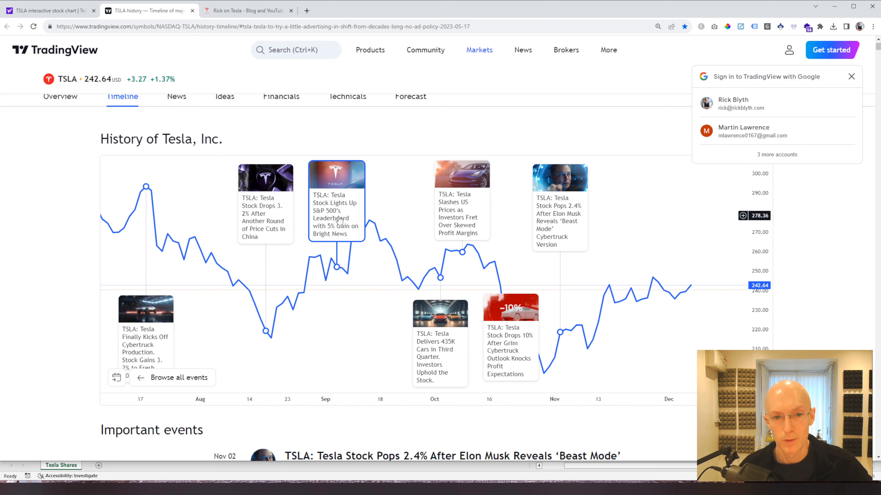
pyautogui.moveTo(340, 220)
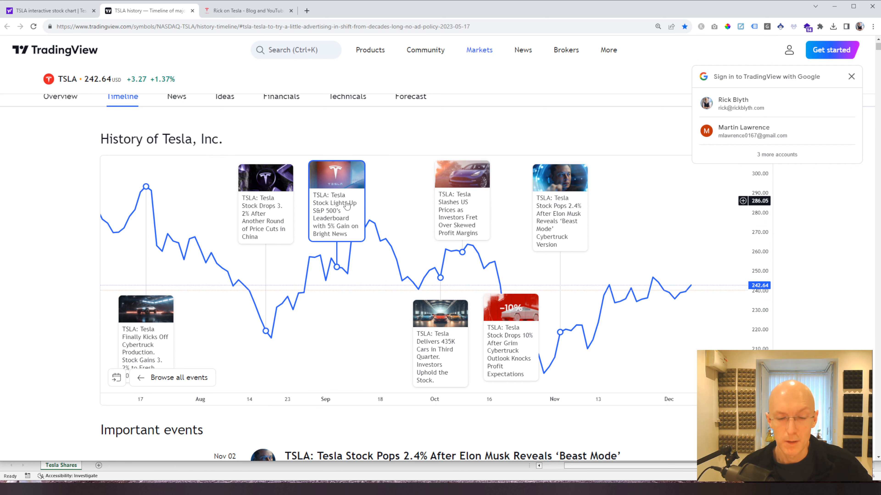
pyautogui.moveTo(349, 349)
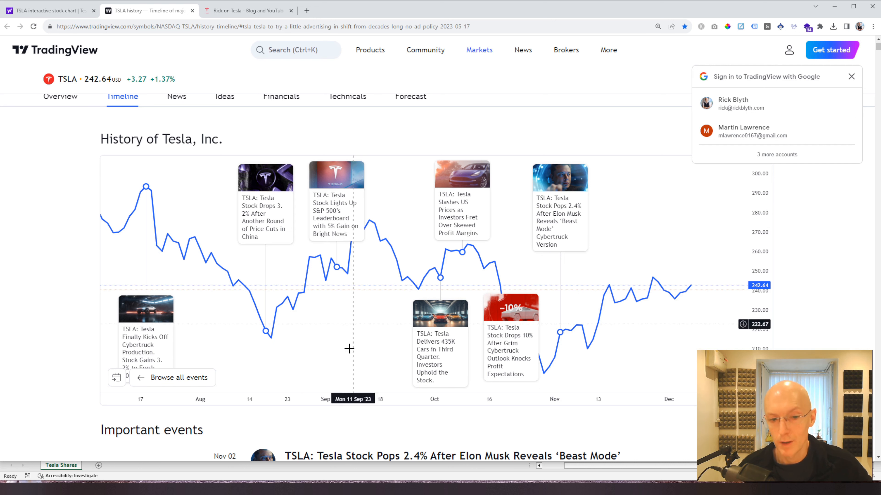
pyautogui.moveTo(380, 335)
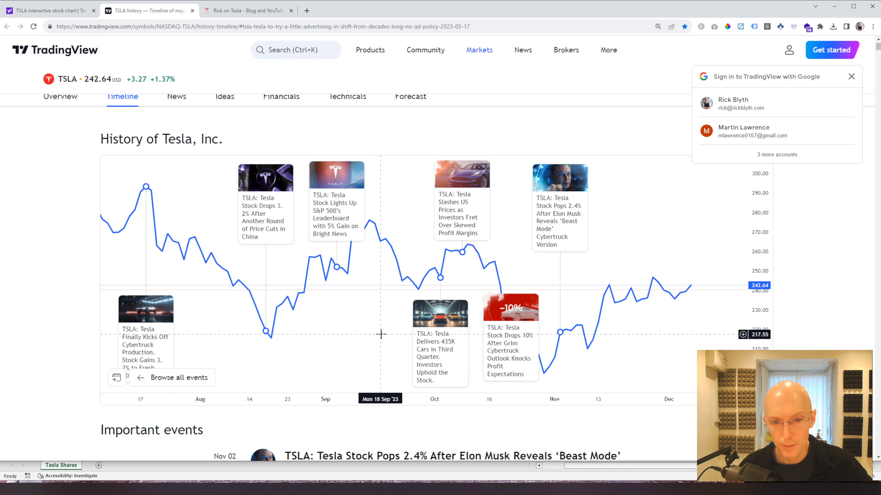
pyautogui.moveTo(393, 288)
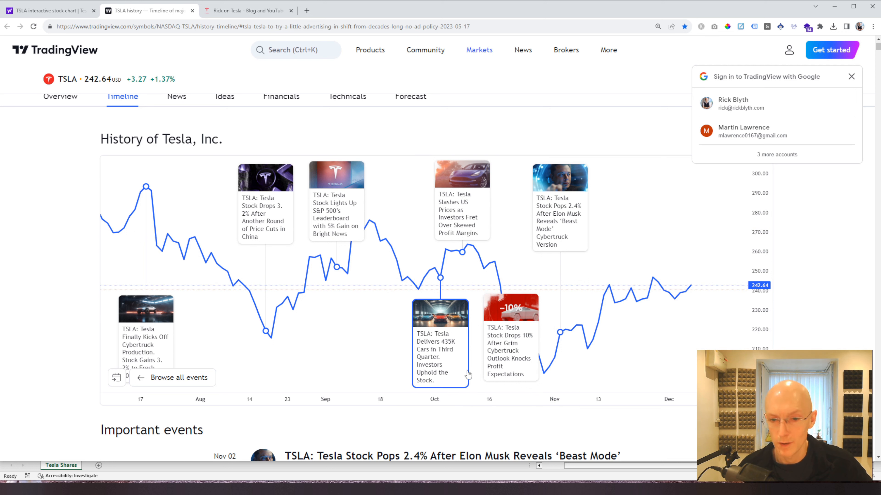
pyautogui.moveTo(517, 367)
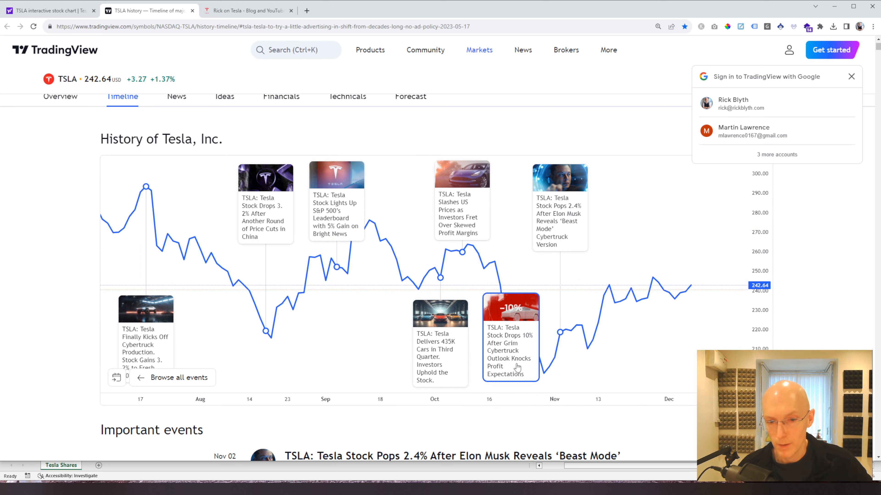
pyautogui.moveTo(525, 370)
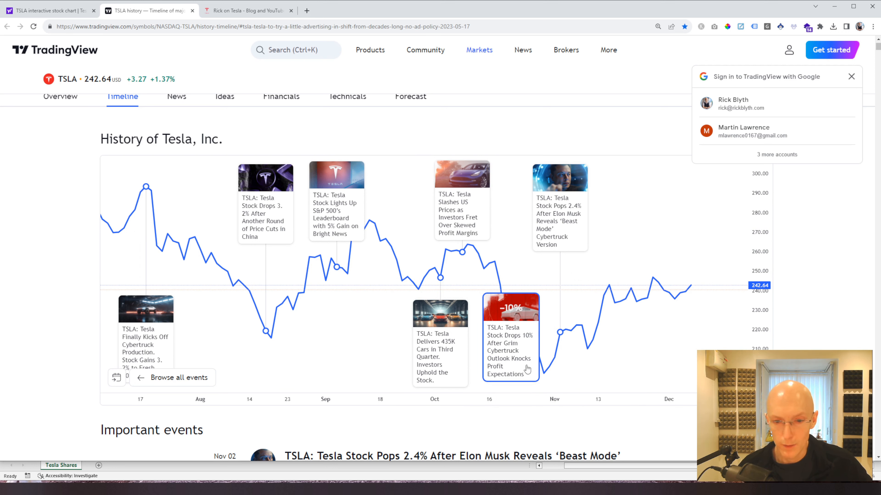
pyautogui.moveTo(517, 331)
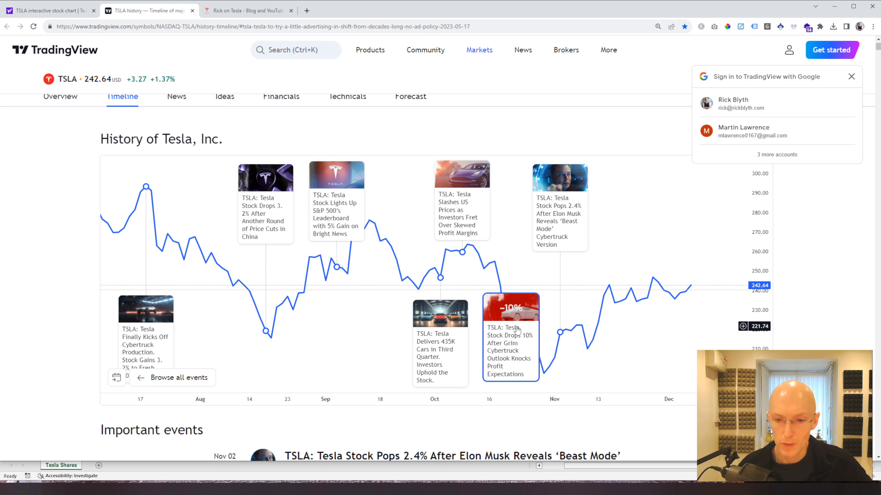
pyautogui.moveTo(544, 374)
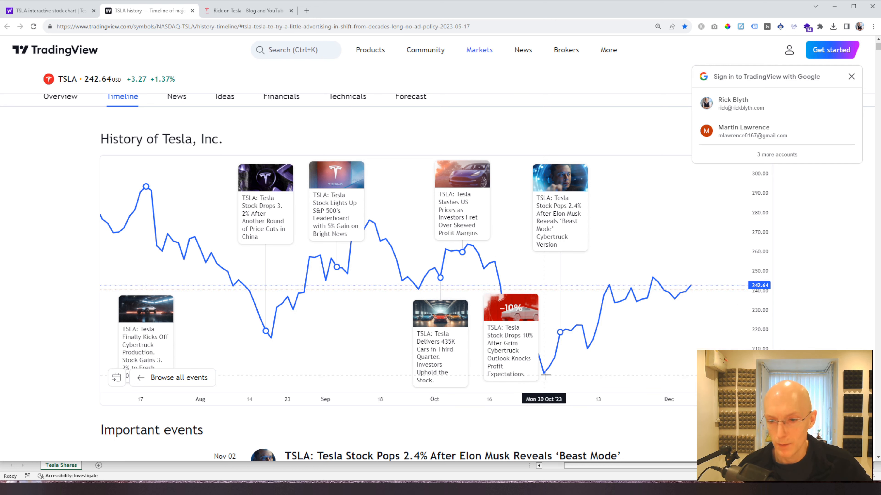
pyautogui.moveTo(558, 345)
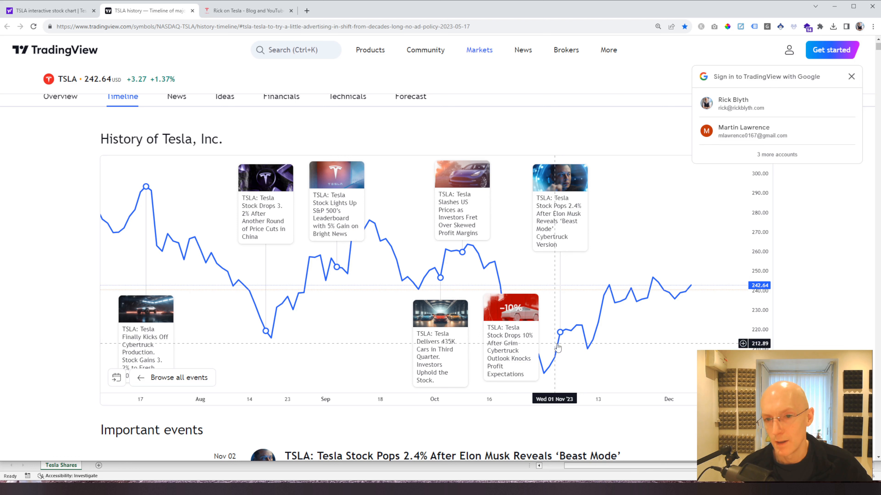
pyautogui.moveTo(639, 301)
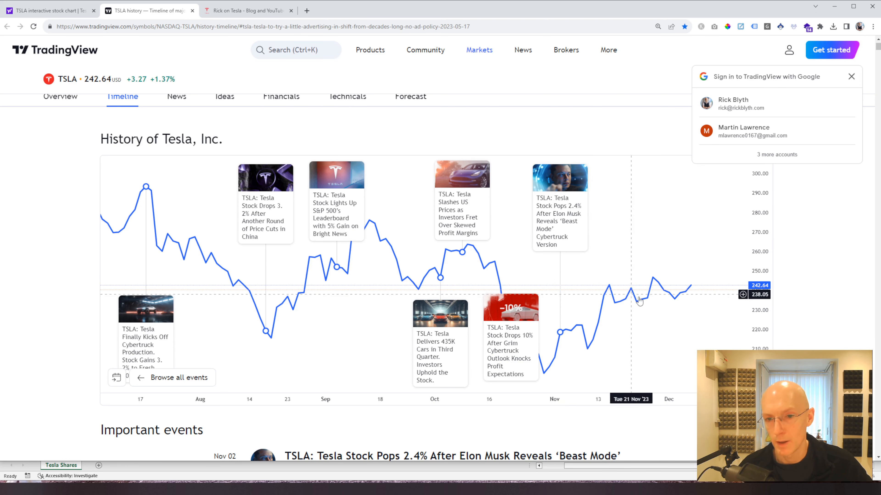
pyautogui.moveTo(551, 218)
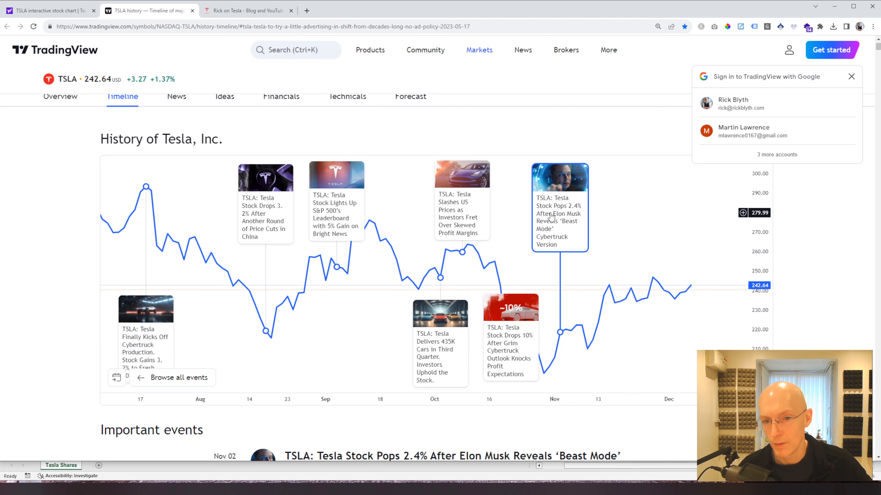
pyautogui.moveTo(560, 232)
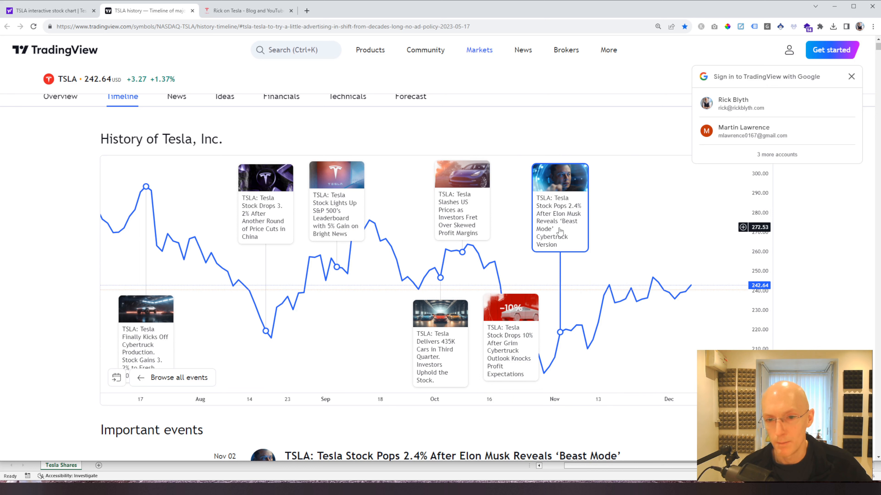
pyautogui.moveTo(568, 224)
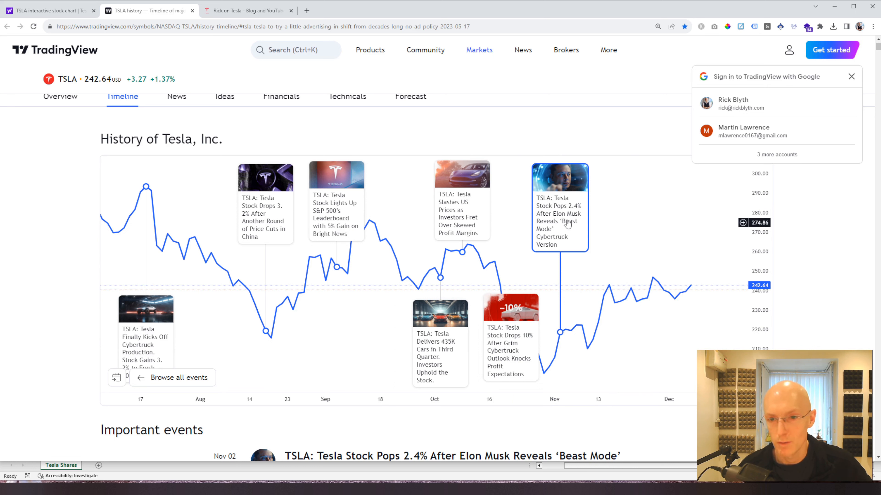
pyautogui.moveTo(566, 333)
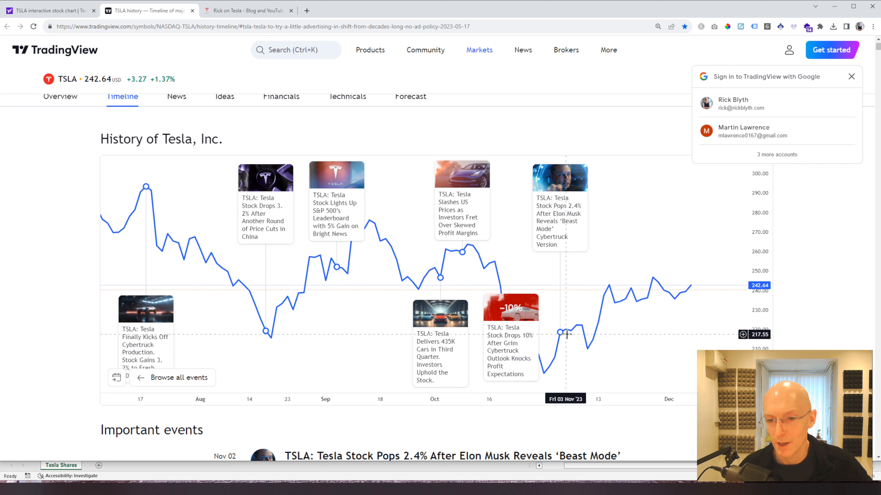
pyautogui.moveTo(625, 281)
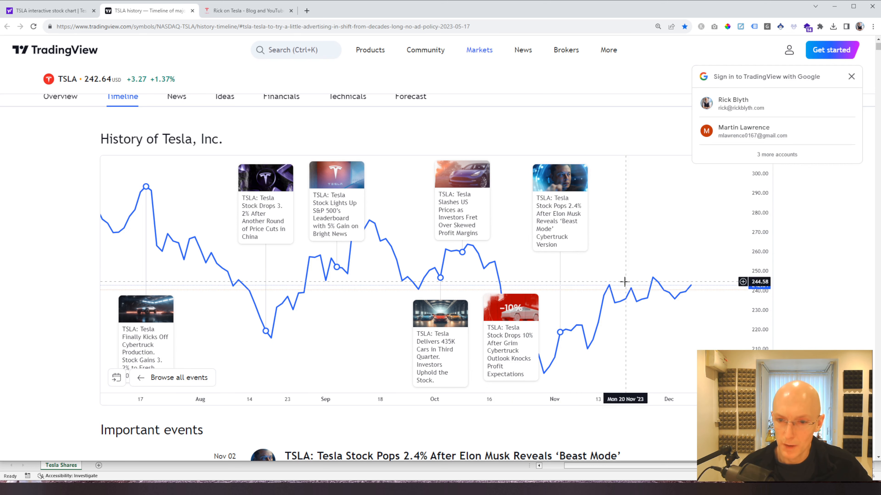
pyautogui.moveTo(562, 253)
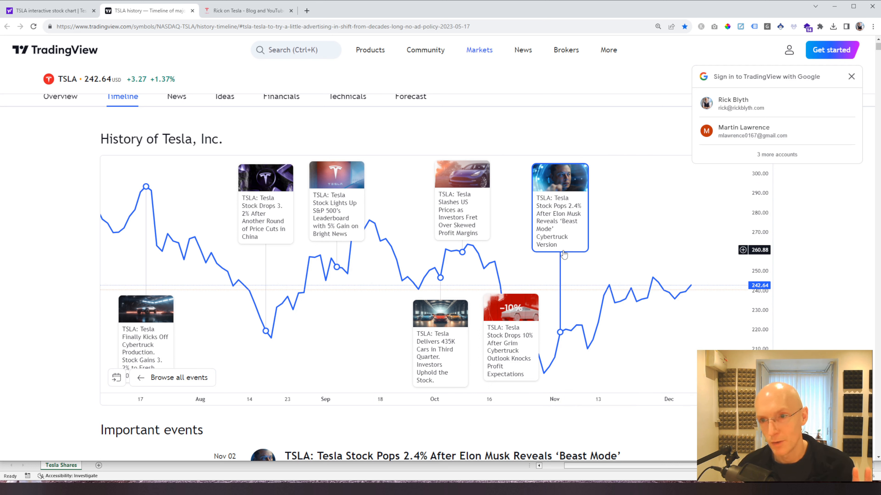
pyautogui.moveTo(706, 195)
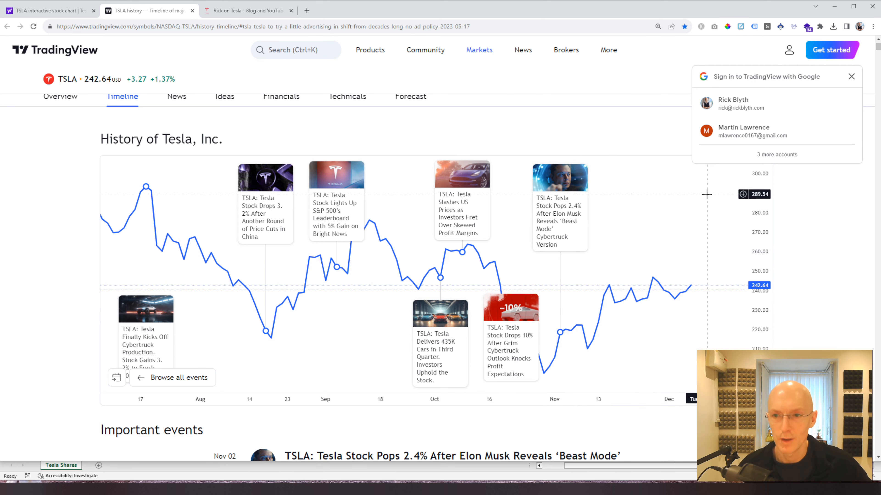
pyautogui.moveTo(498, 178)
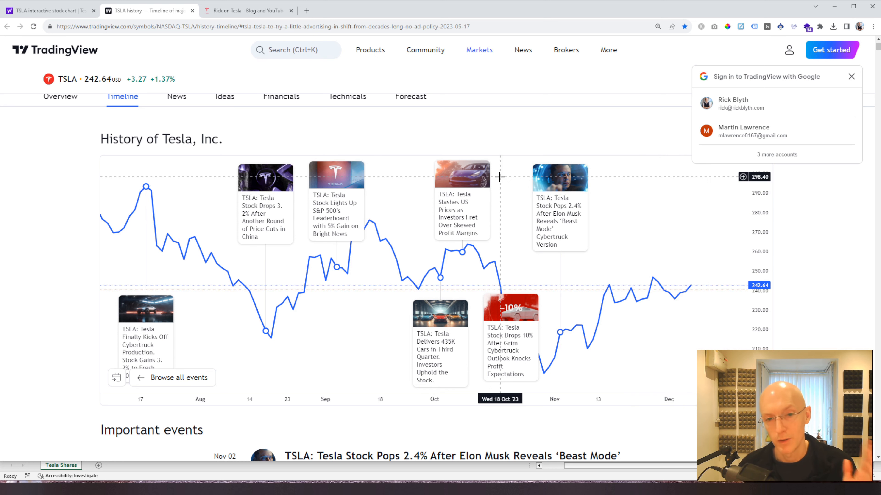
pyautogui.moveTo(320, 130)
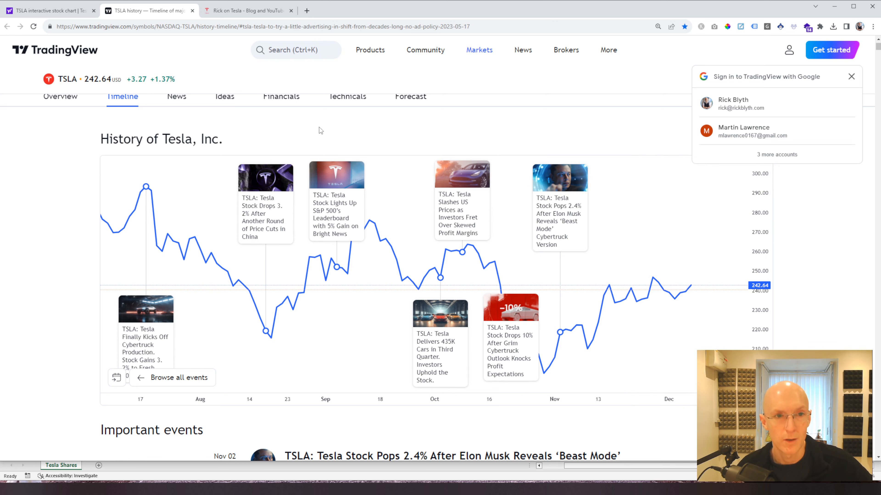
# Step: Scroll down the Rick on Tesla shares tracker page to the price and profit figures
pyautogui.click(247, 10)
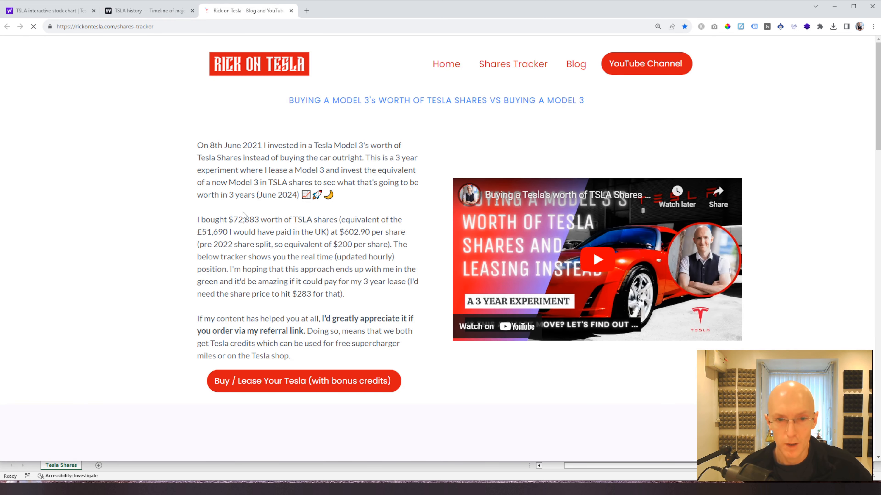
pyautogui.scroll(-3)
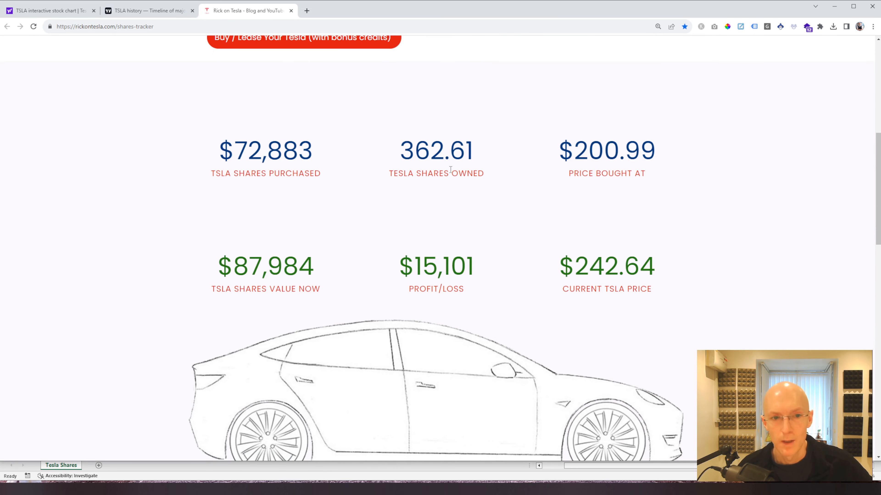
pyautogui.moveTo(657, 174)
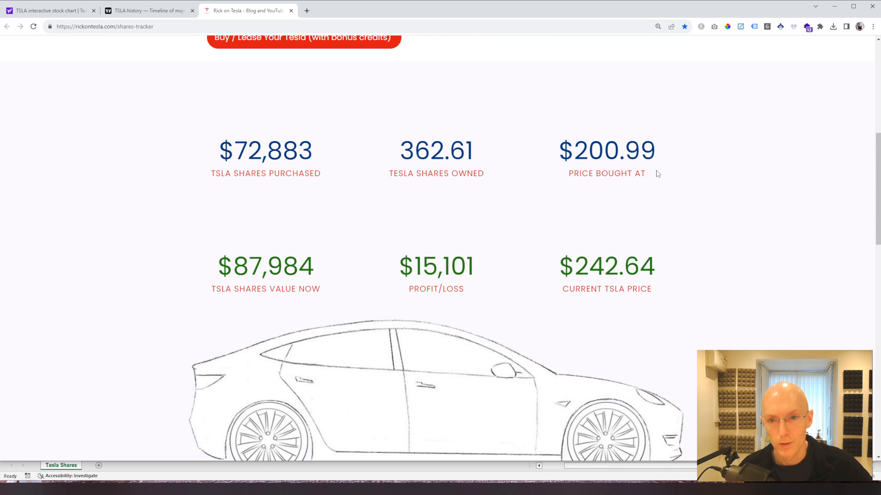
pyautogui.scroll(-3)
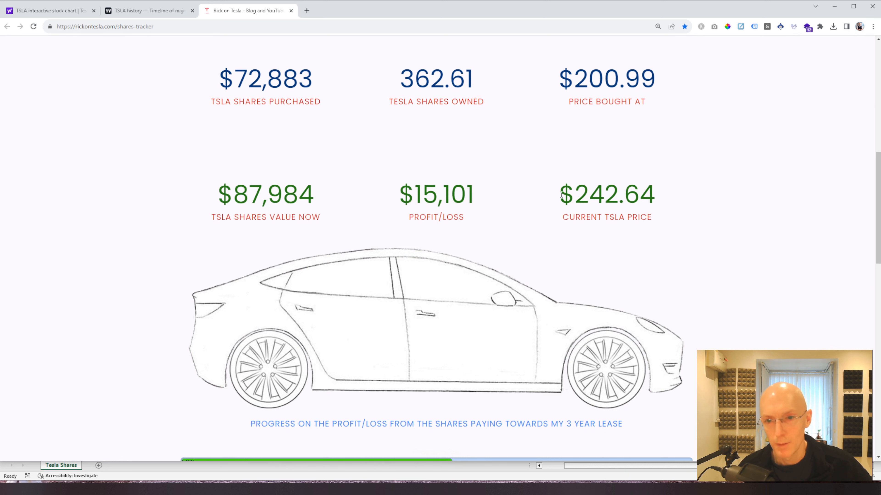
pyautogui.scroll(-3)
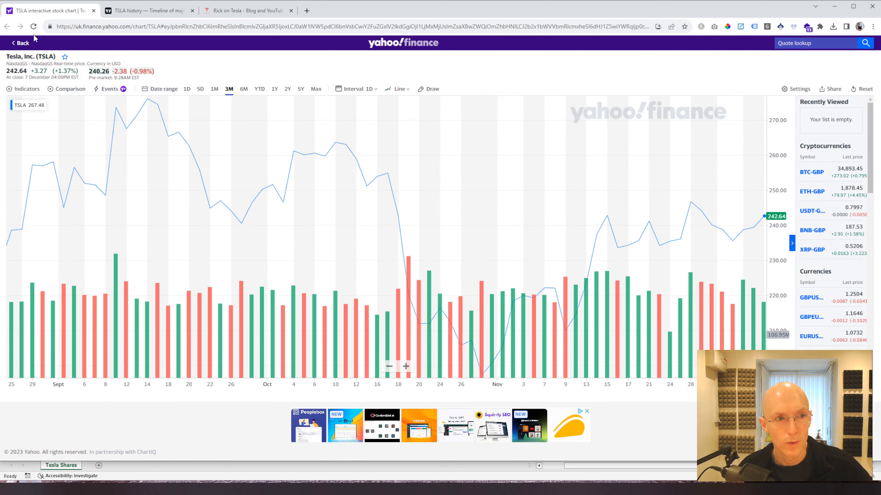
# Step: Return to the shares tracker showing $242.64 price, $15,101 profit and the 53% lease progress bar
pyautogui.click(247, 10)
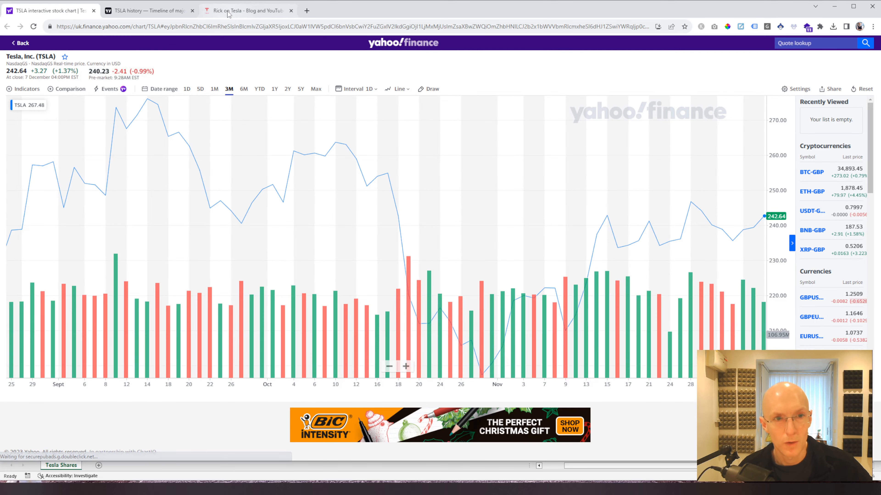
pyautogui.click(247, 10)
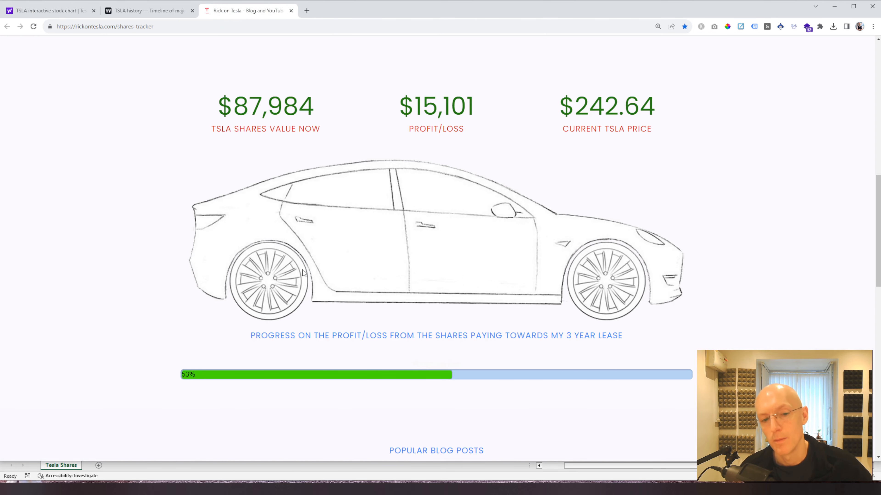
pyautogui.moveTo(437, 329)
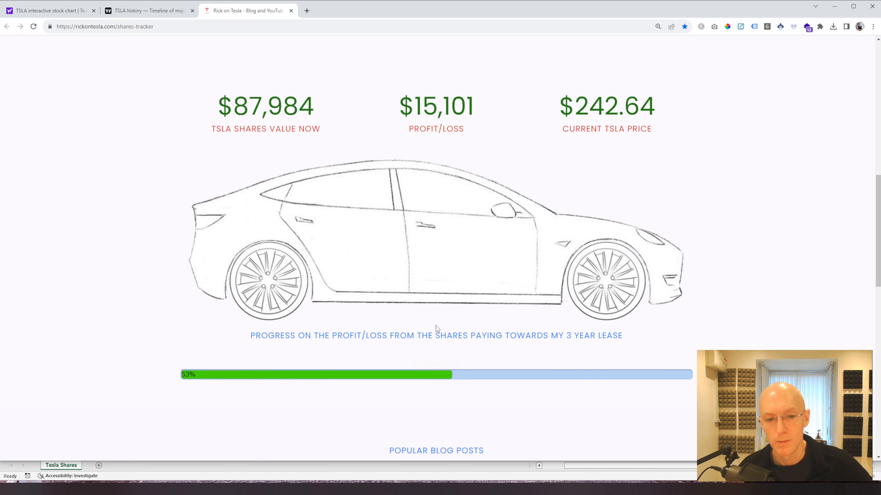
pyautogui.moveTo(506, 166)
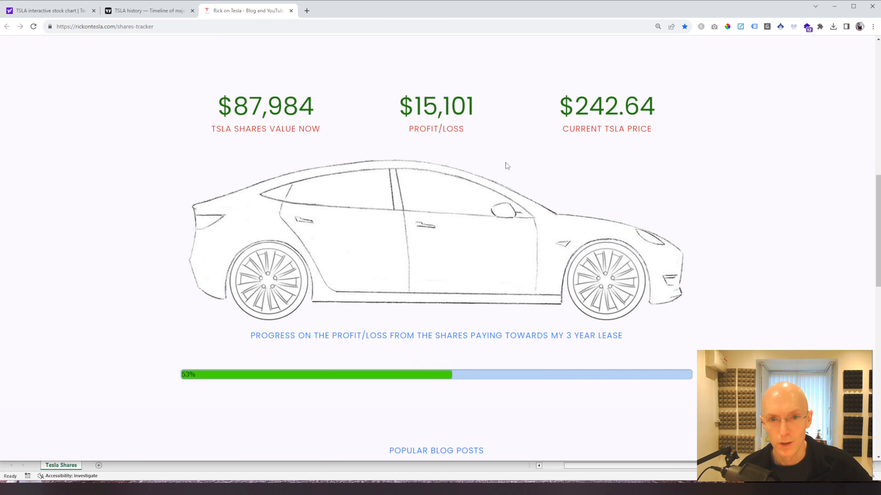
pyautogui.doubleClick(615, 106)
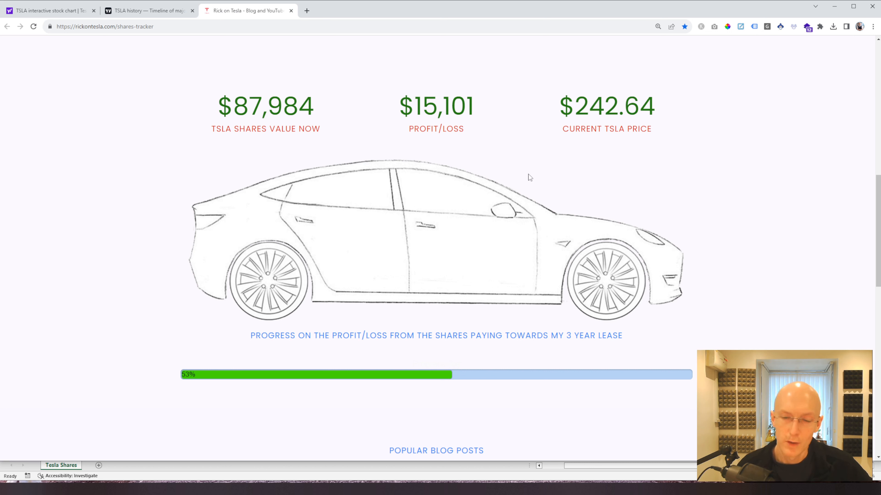
pyautogui.moveTo(666, 319)
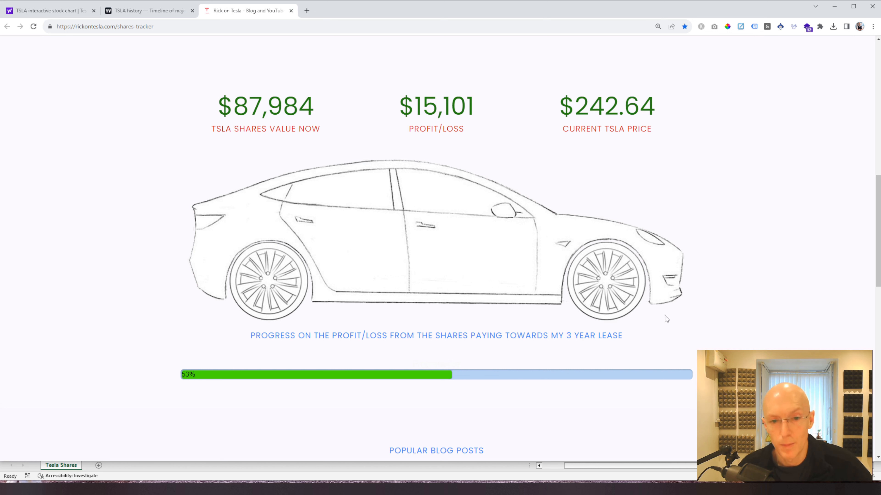
pyautogui.moveTo(745, 314)
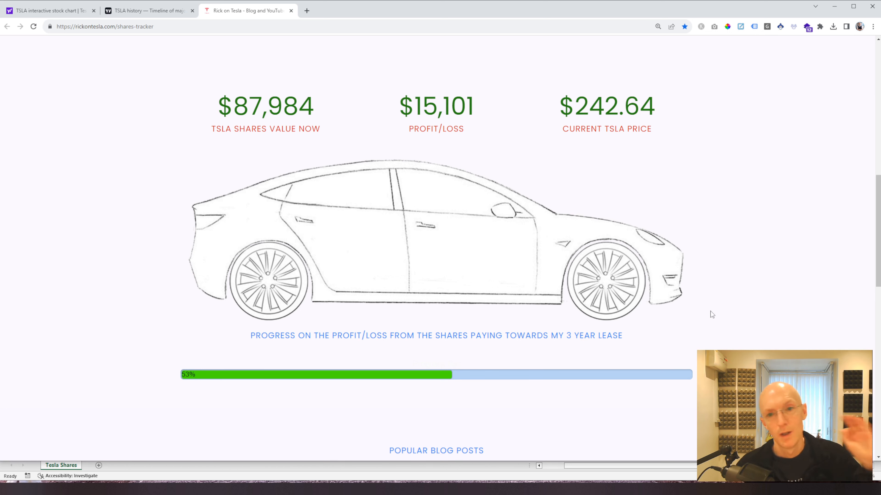
pyautogui.moveTo(189, 139)
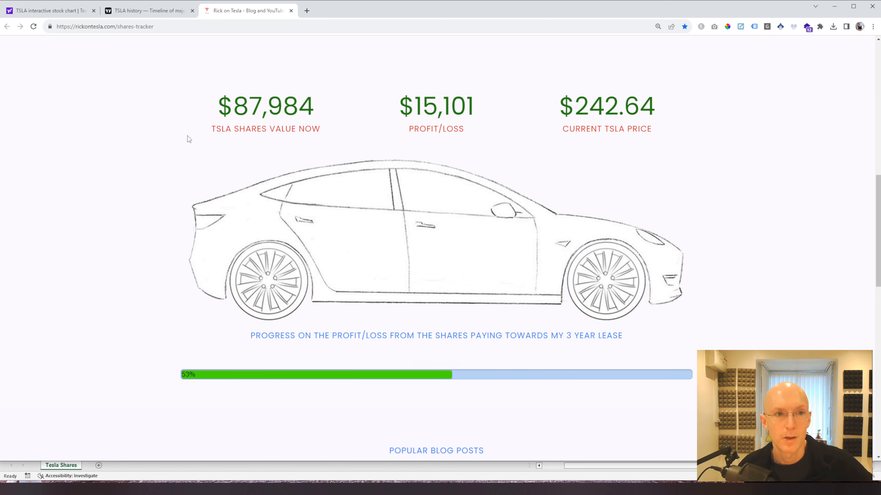
pyautogui.moveTo(239, 119)
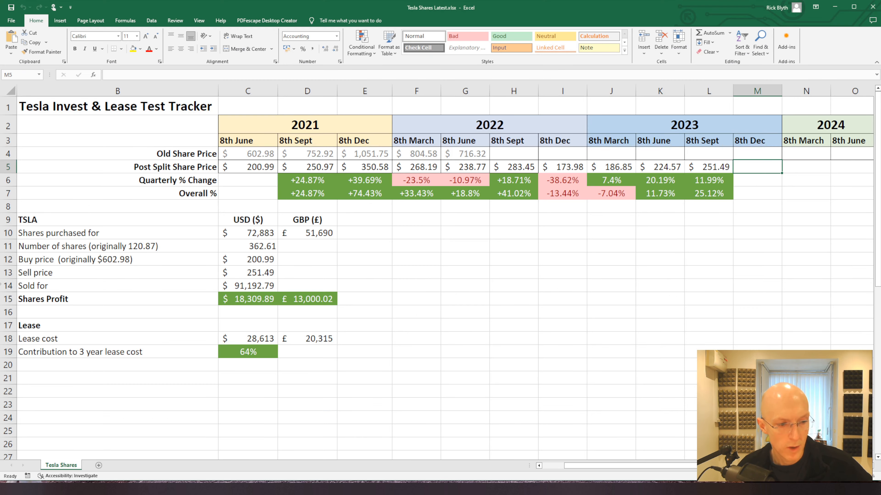
pyautogui.moveTo(338, 106)
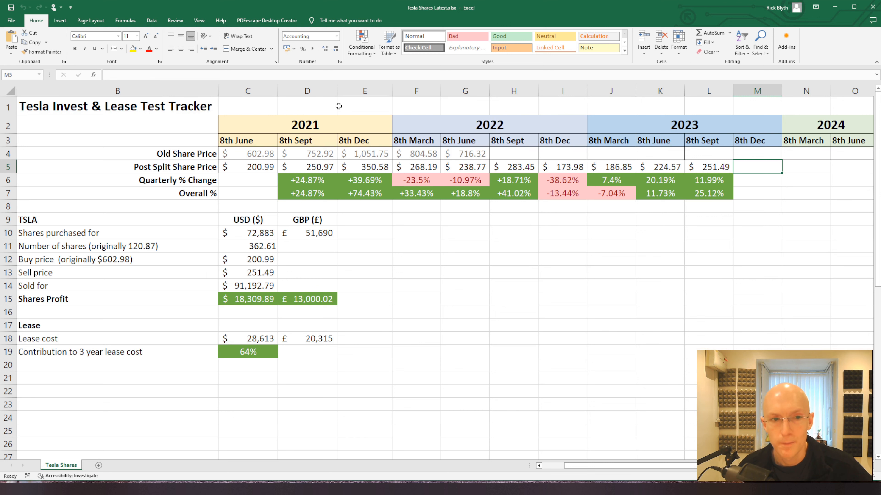
pyautogui.moveTo(645, 195)
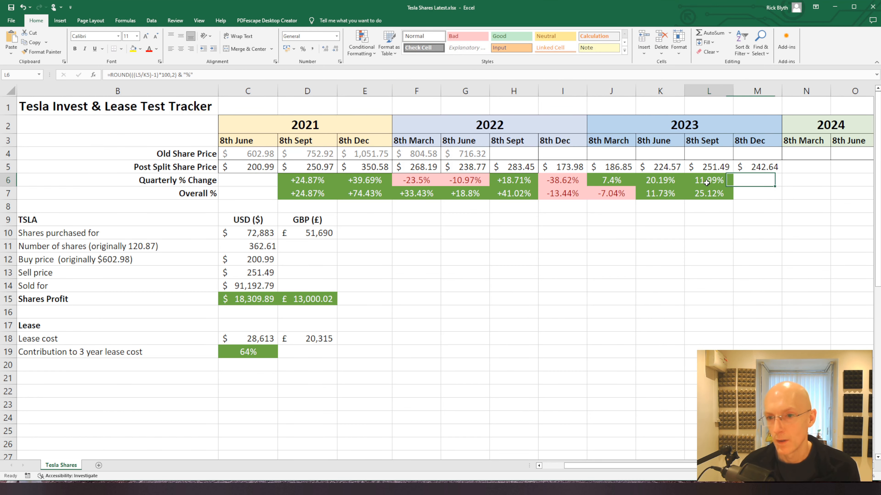
# Step: Copy the 8th Dec 2022 percentage formulas under 8th Dec 2023, giving -3.52% quarterly and 20.72% overall
pyautogui.click(562, 180)
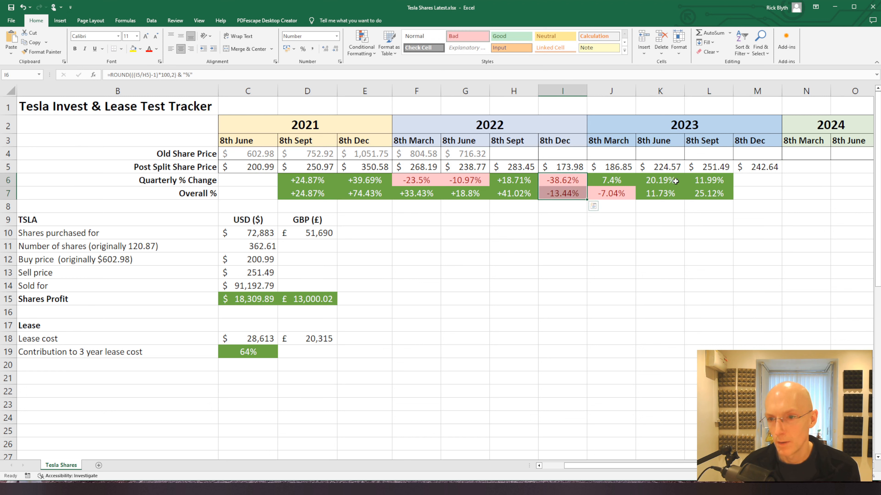
pyautogui.click(756, 218)
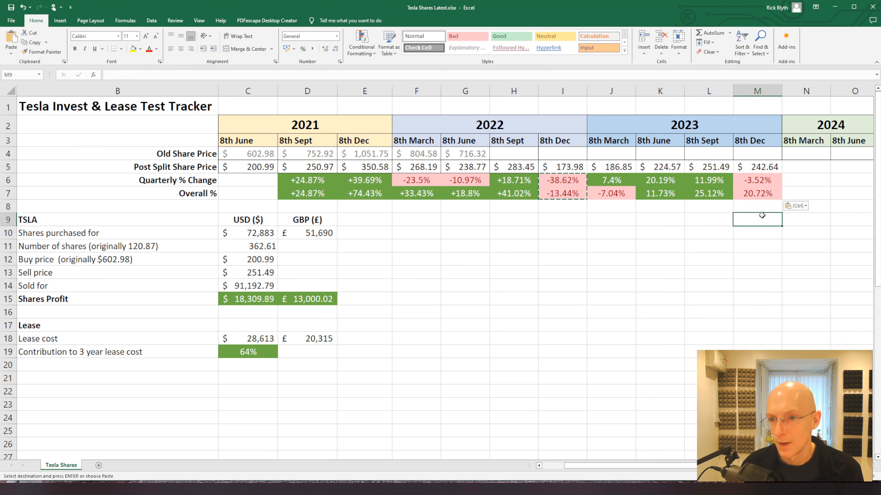
pyautogui.click(757, 193)
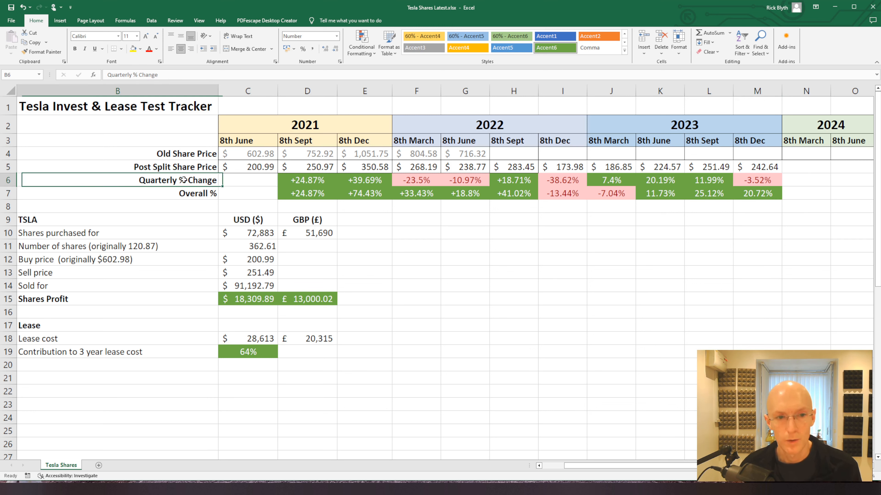
# Step: Check the latest 2023 prices and quarterly changes, then select the sell price for updating
pyautogui.click(756, 179)
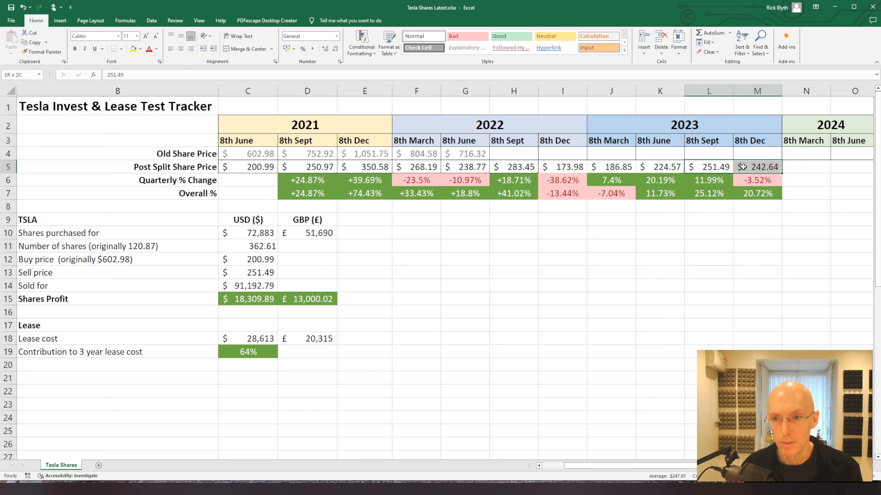
pyautogui.click(709, 167)
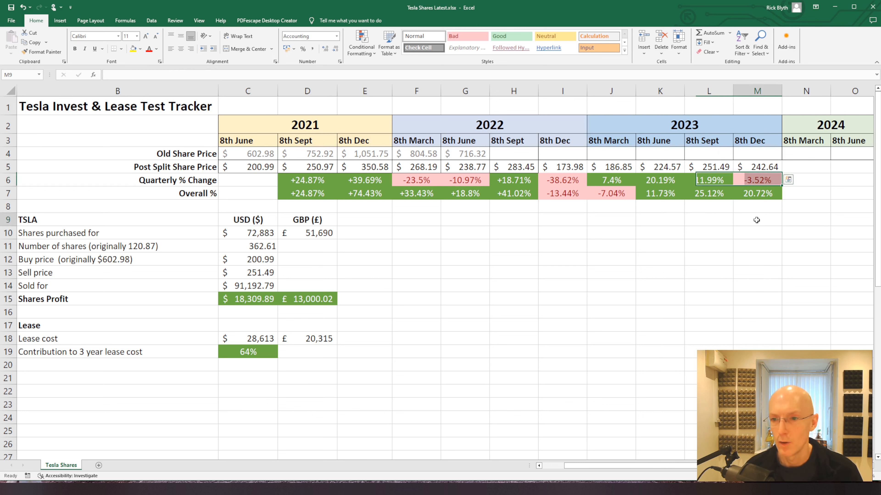
pyautogui.click(757, 193)
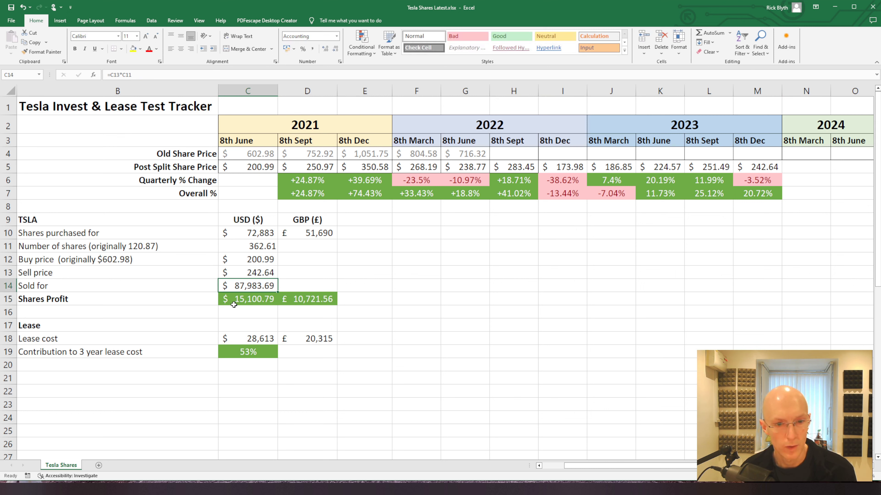
pyautogui.moveTo(261, 325)
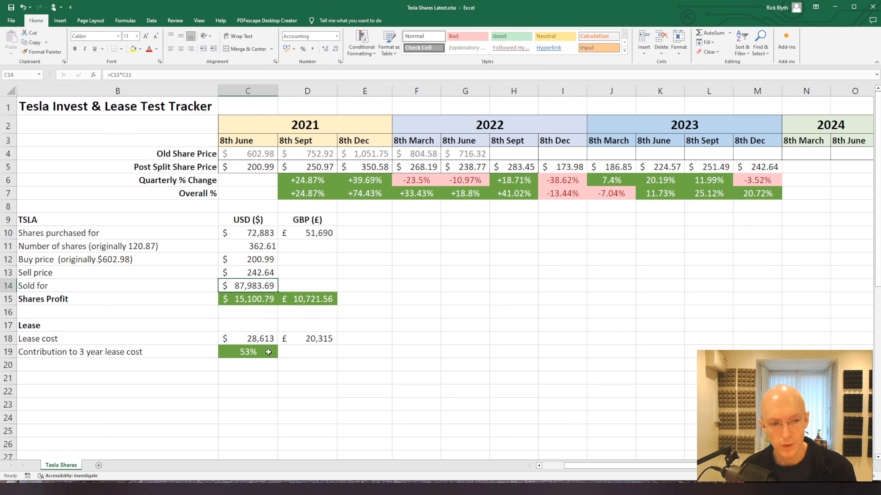
pyautogui.moveTo(242, 303)
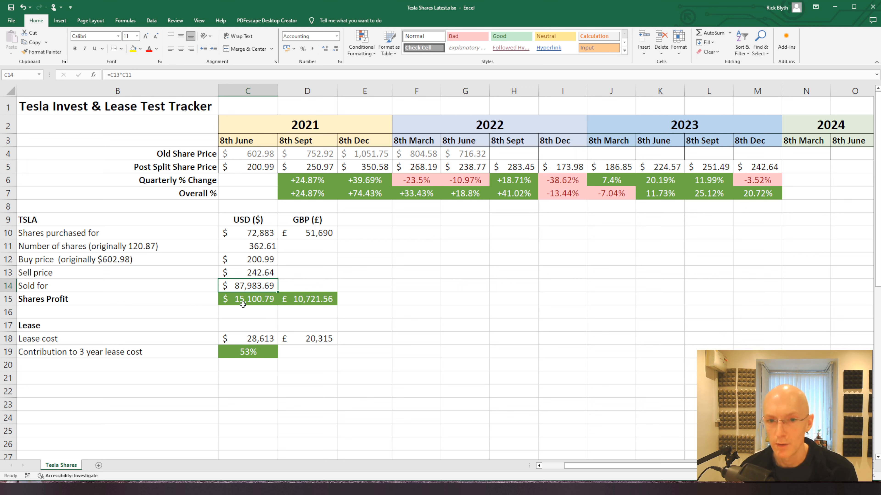
pyautogui.moveTo(611, 208)
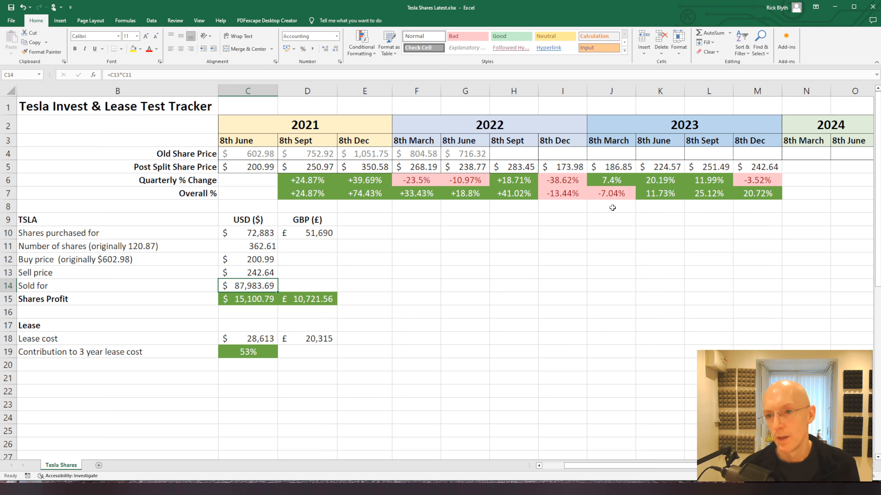
pyautogui.click(708, 233)
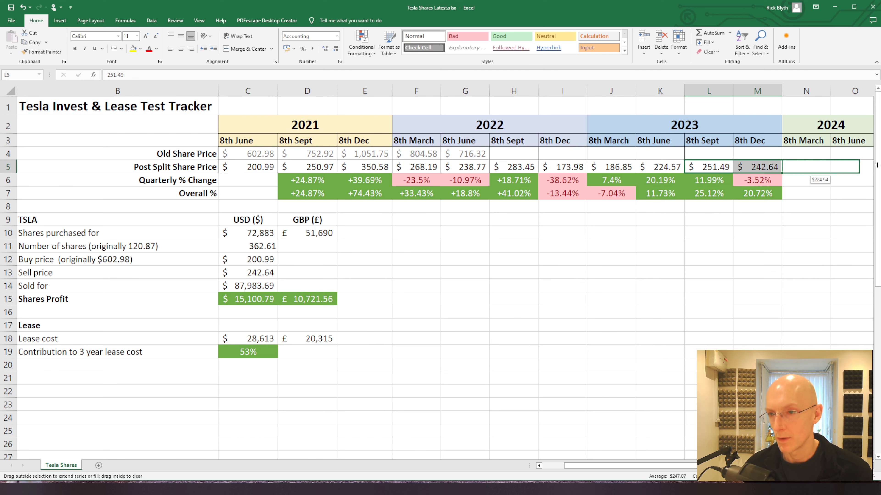
pyautogui.hscroll(3)
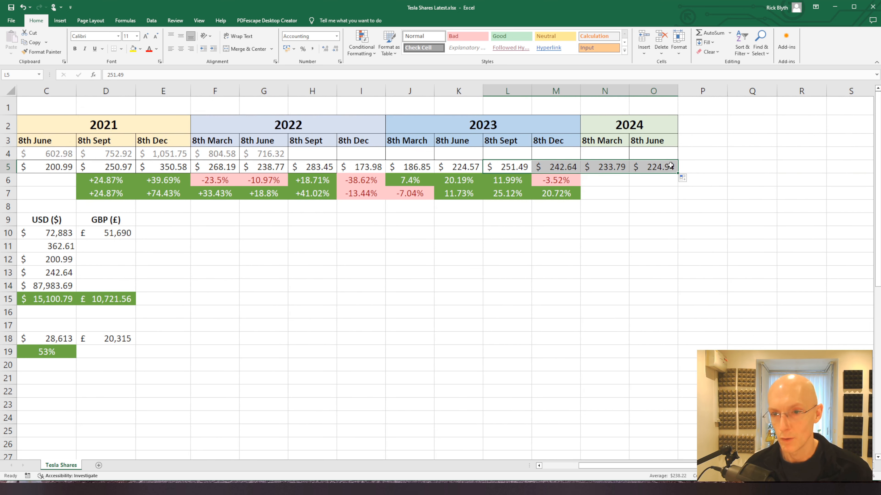
pyautogui.click(653, 167)
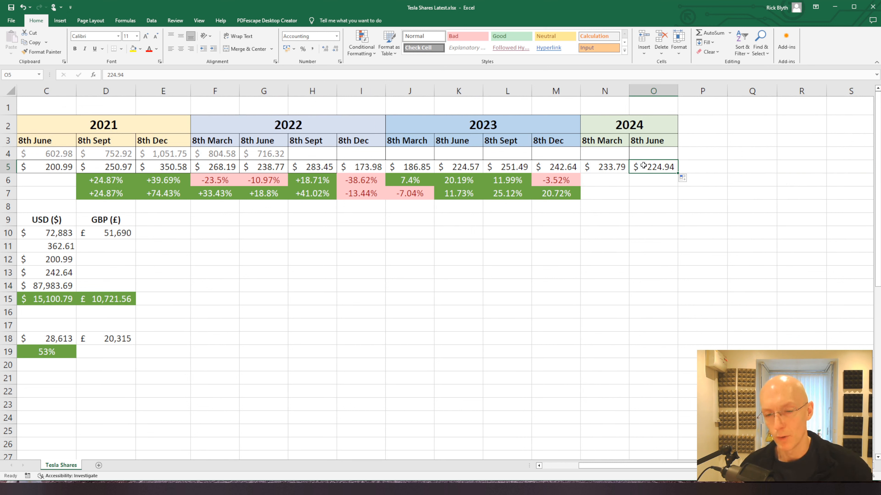
pyautogui.click(604, 166)
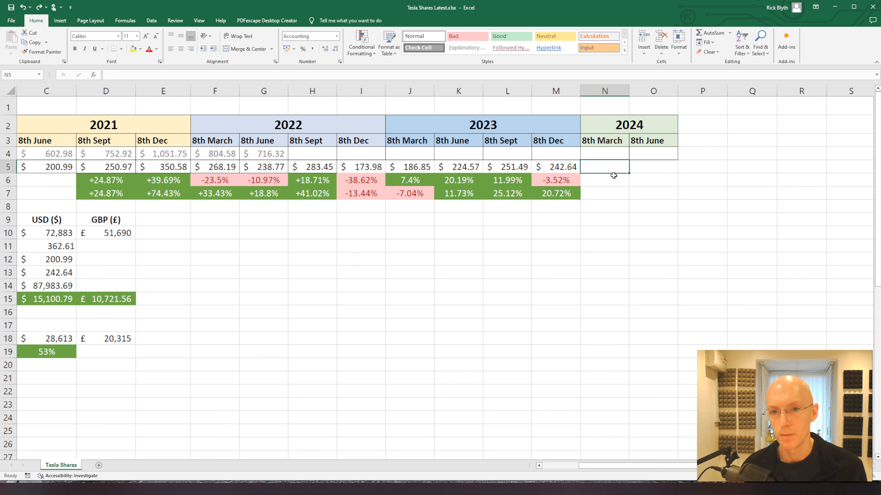
pyautogui.write('2')
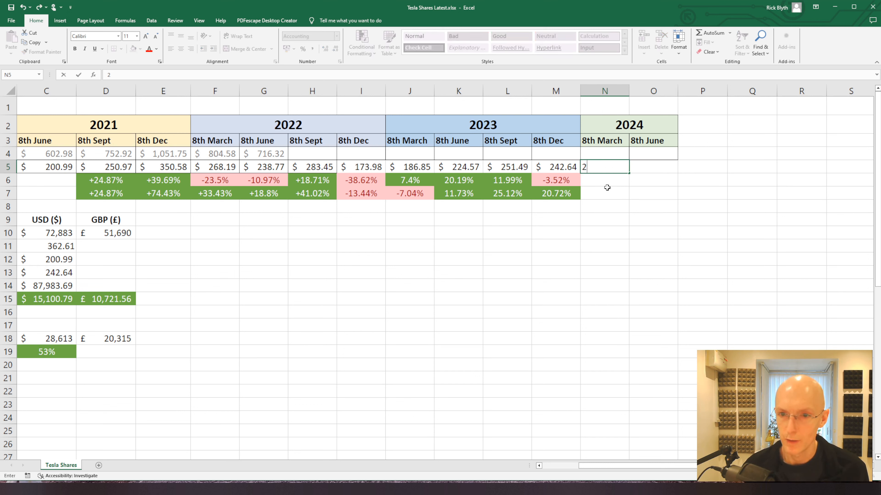